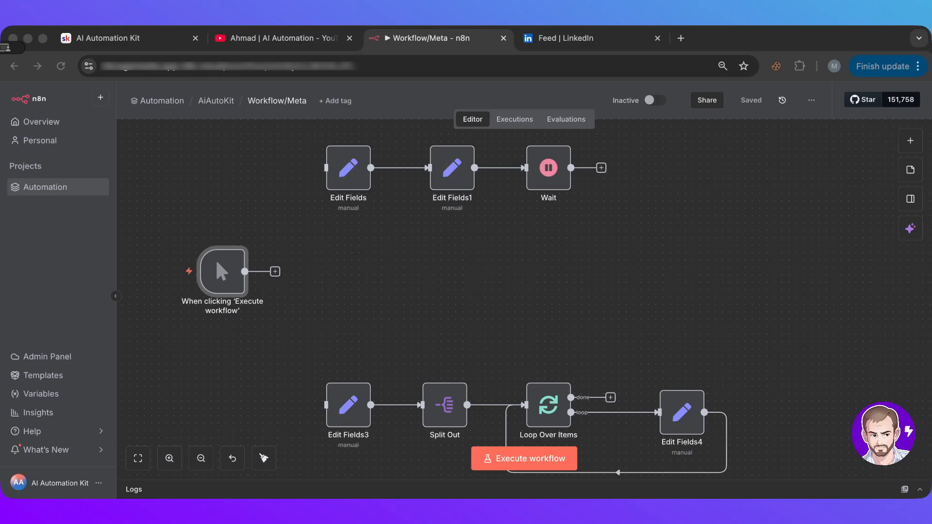
mouse_move(496, 327)
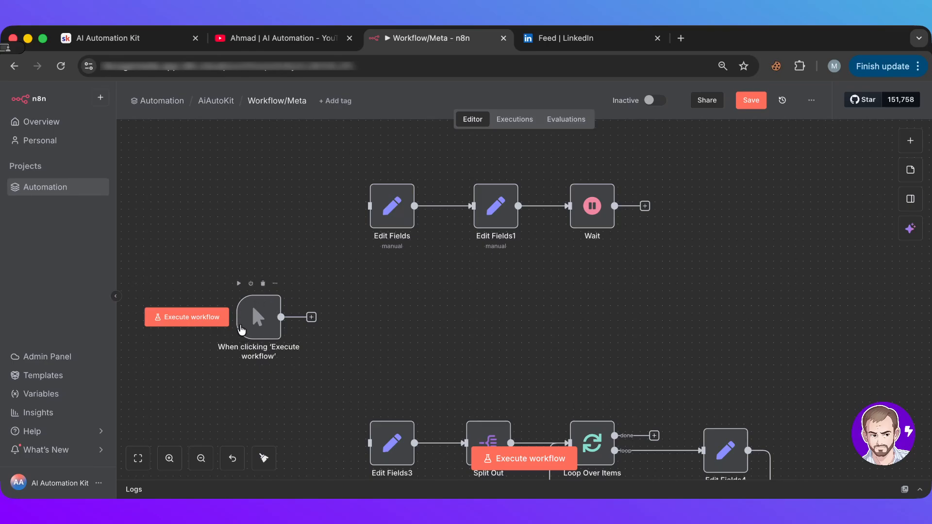
mouse_move(251, 309)
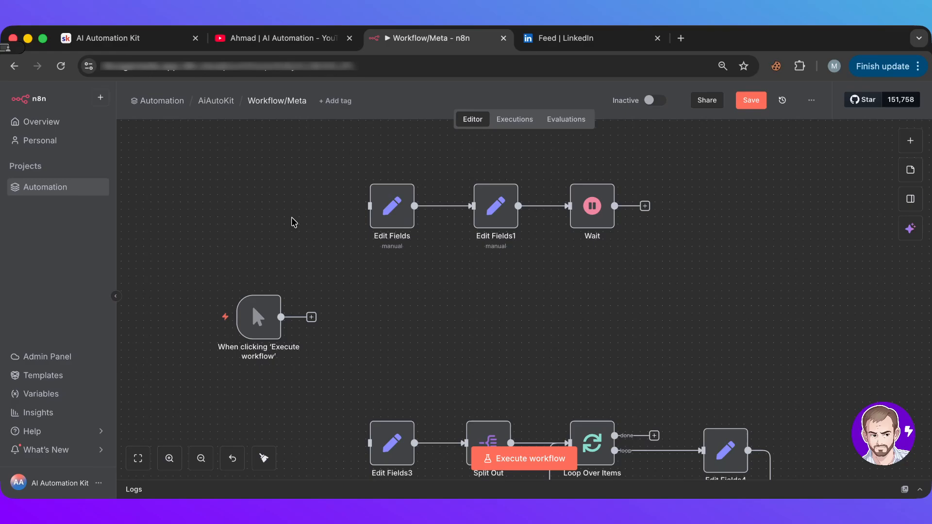
mouse_move(260, 316)
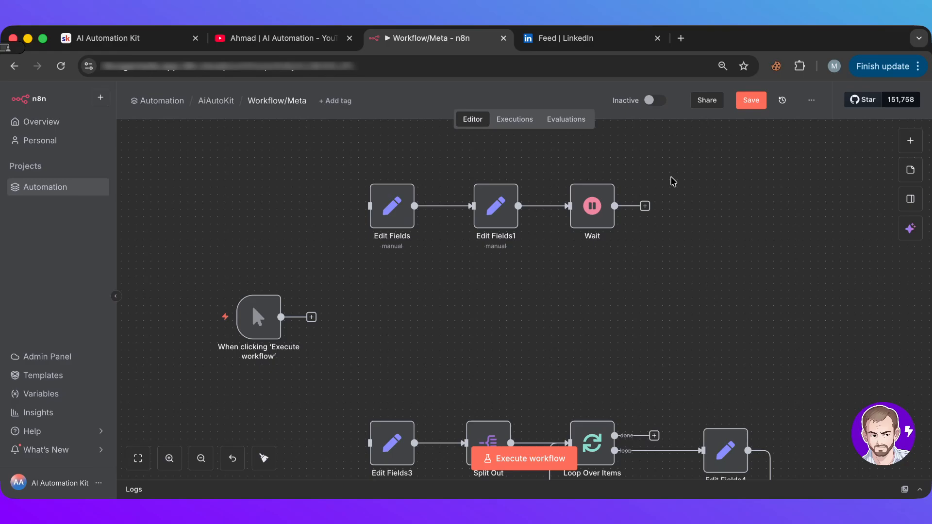
Step: Connect the manual trigger's output to the first Edit Fields node
left_click(749, 100)
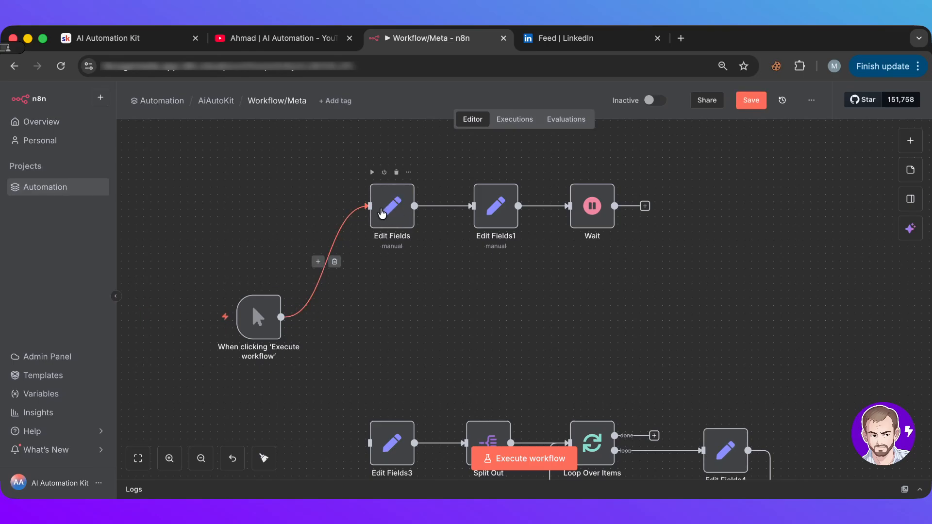
Step: Open the first Edit Fields node and keep its test1 field typed as String
double_click(392, 207)
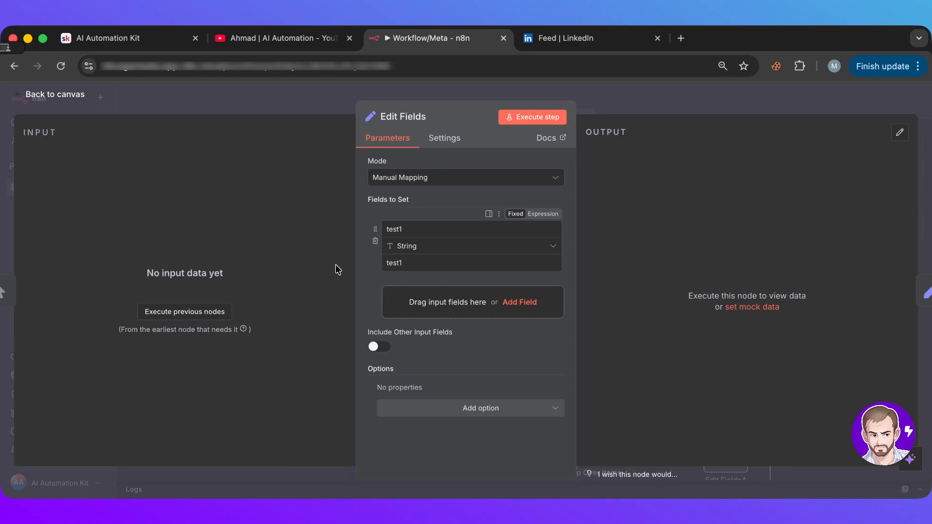
mouse_move(375, 236)
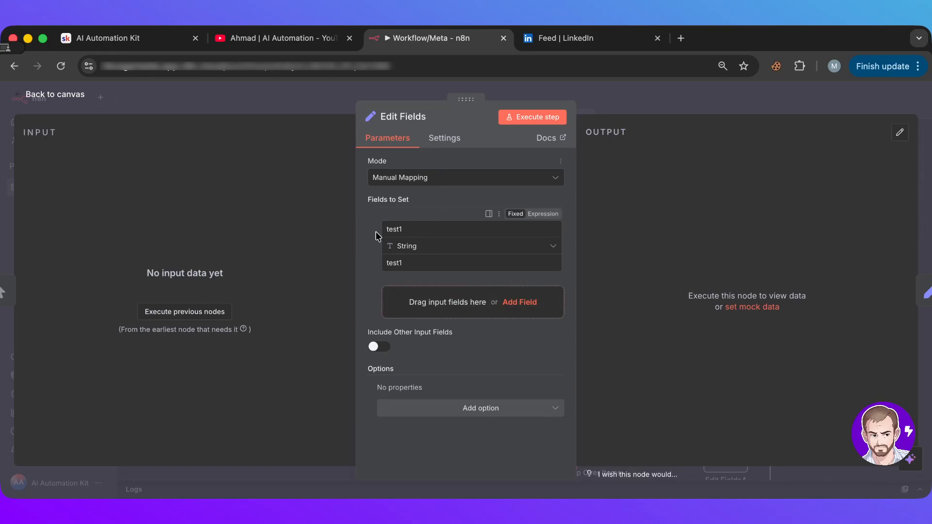
left_click(394, 229)
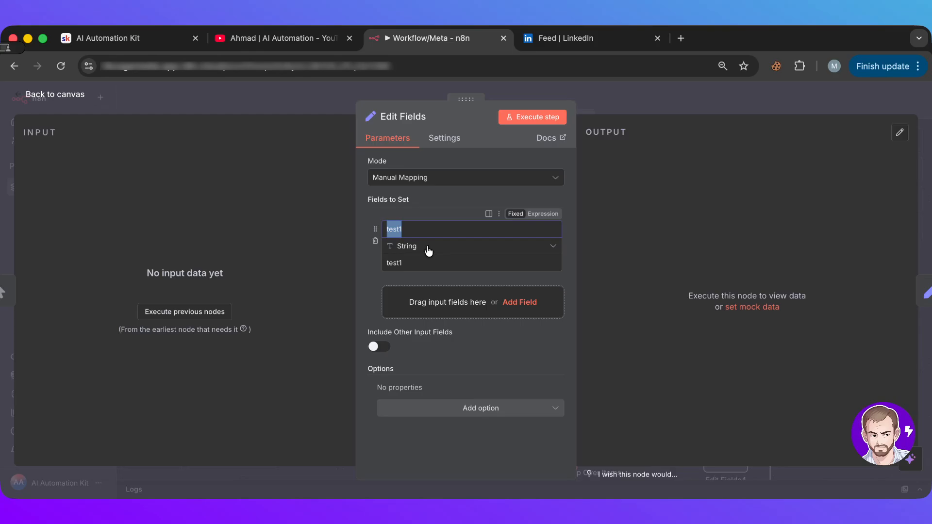
left_click(469, 246)
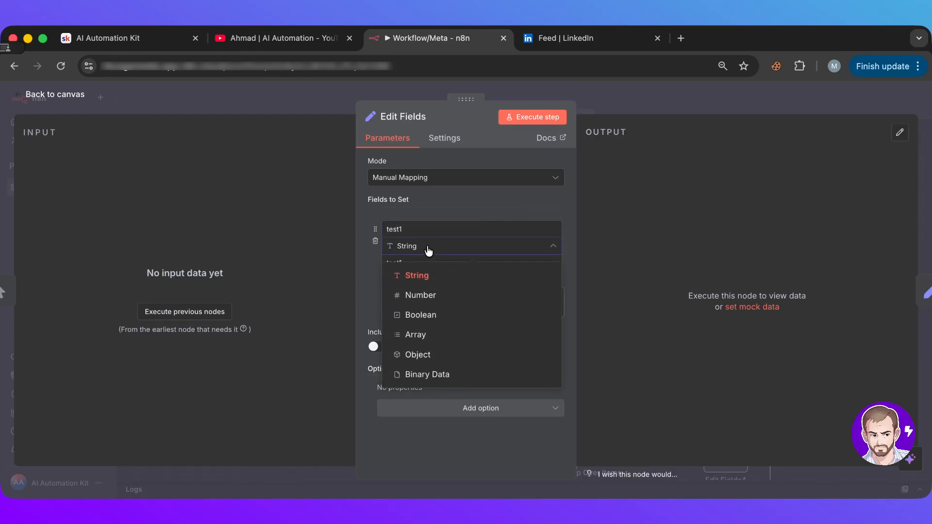
left_click(416, 276)
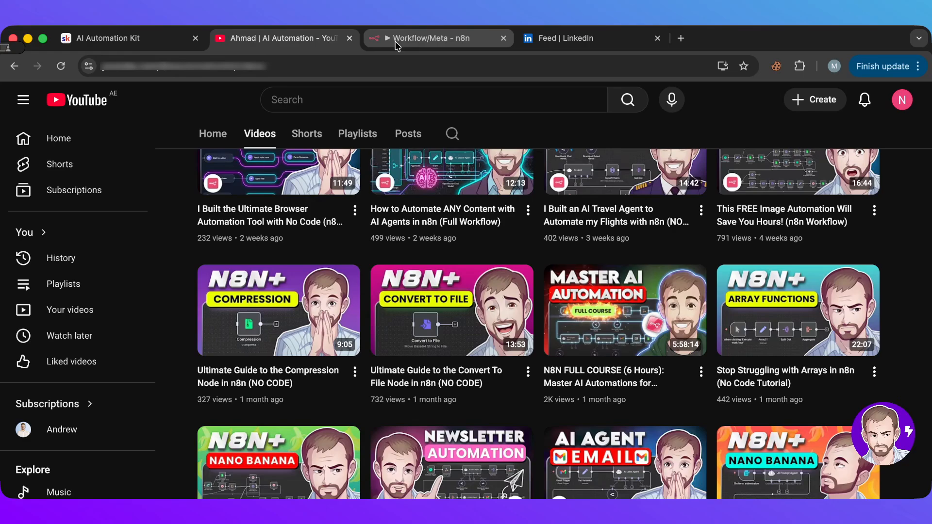
Step: Return to the n8n workflow tab showing the Edit Fields settings
left_click(434, 38)
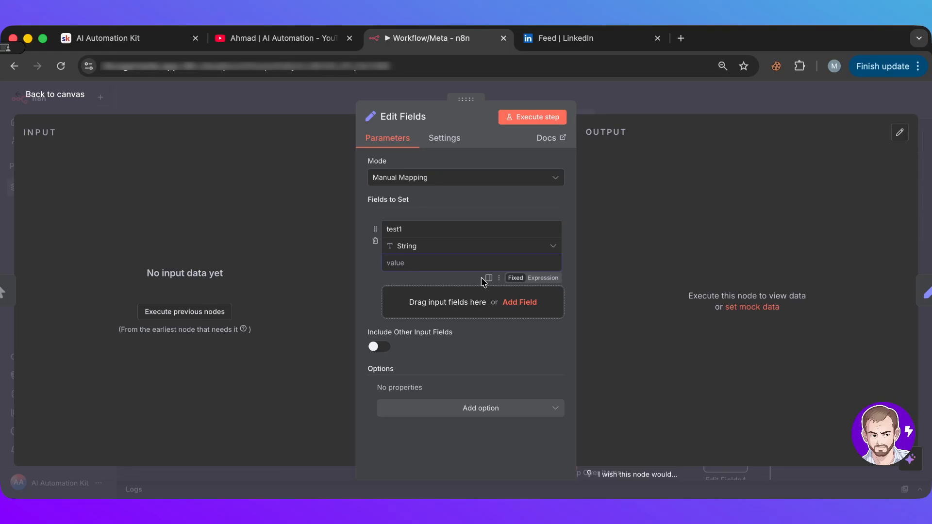
Step: Set test1's value to the expression {{ $execution.id }}
left_click(541, 277)
type("{{  }}")
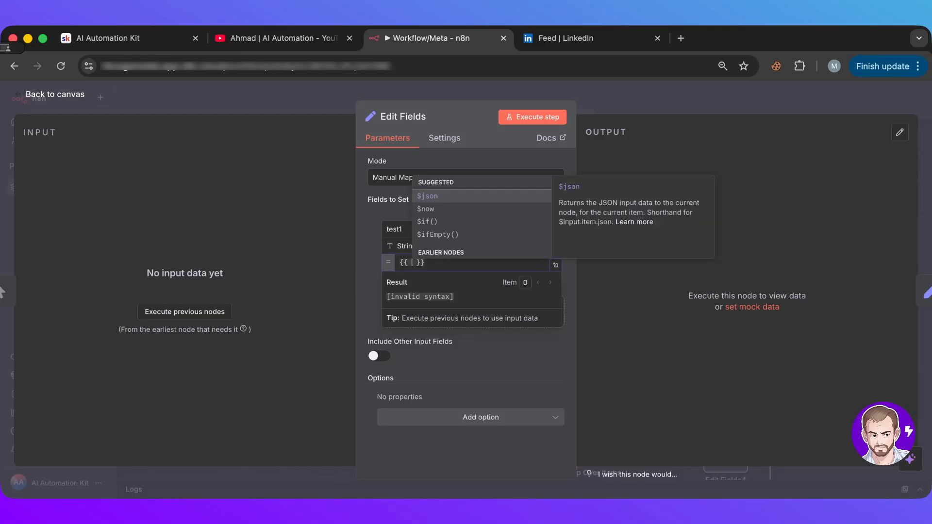
scroll("down", 3)
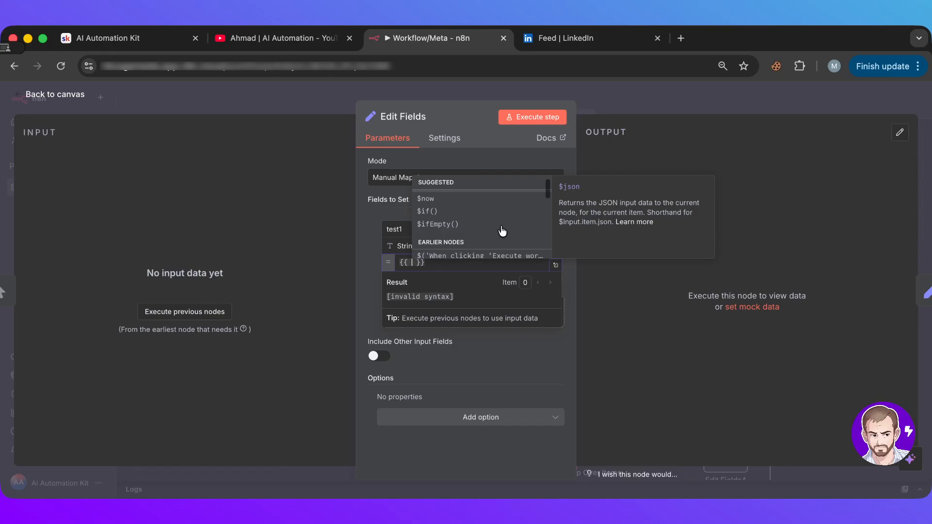
scroll("down", 3)
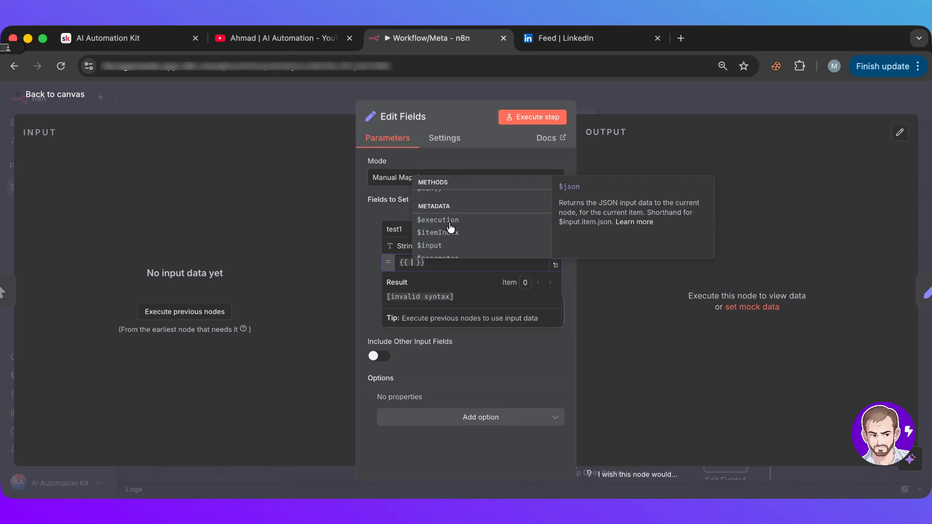
mouse_move(469, 215)
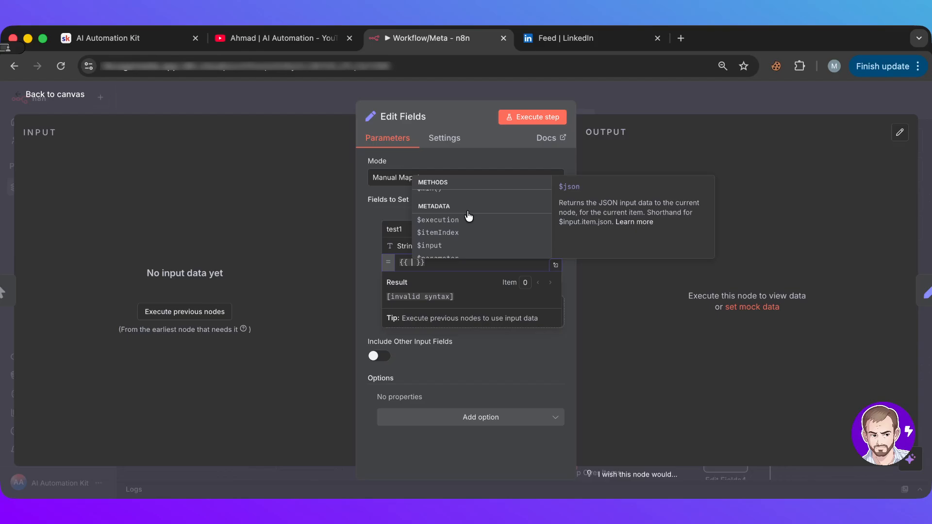
mouse_move(471, 211)
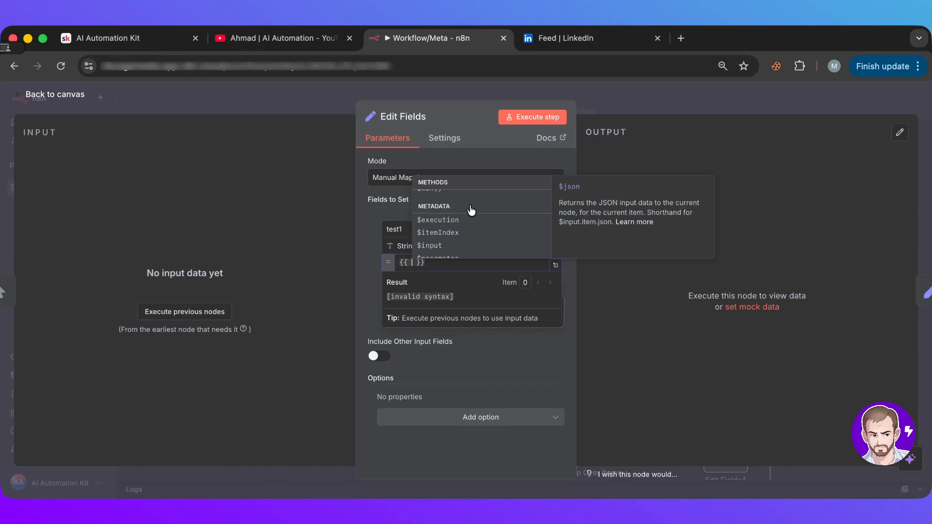
left_click(437, 220)
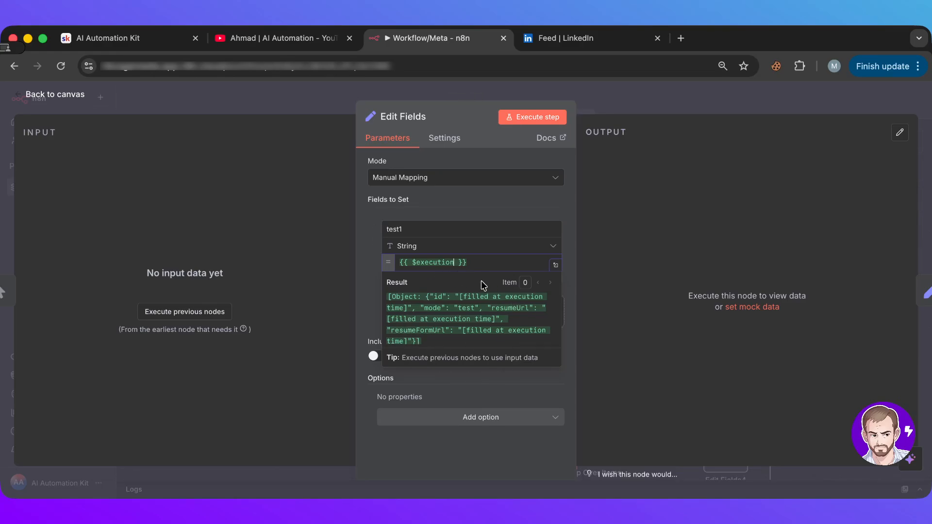
mouse_move(450, 300)
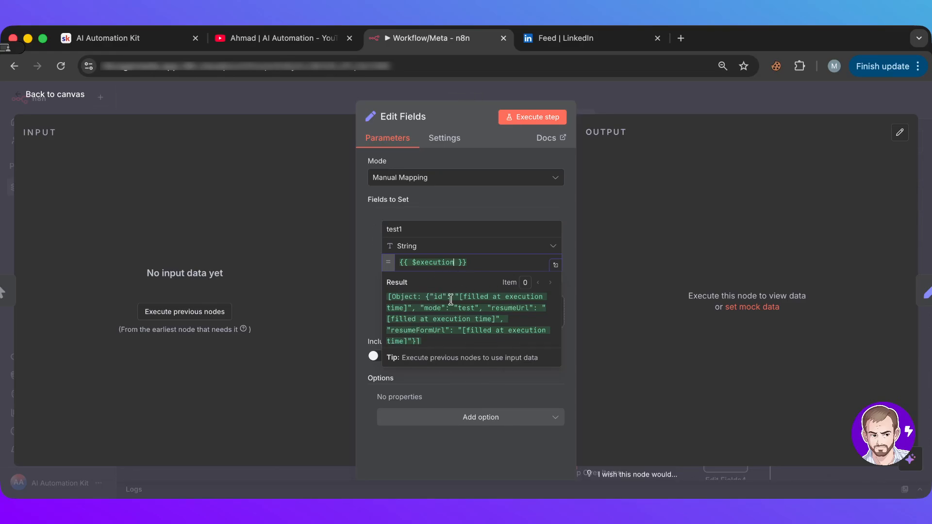
type(".")
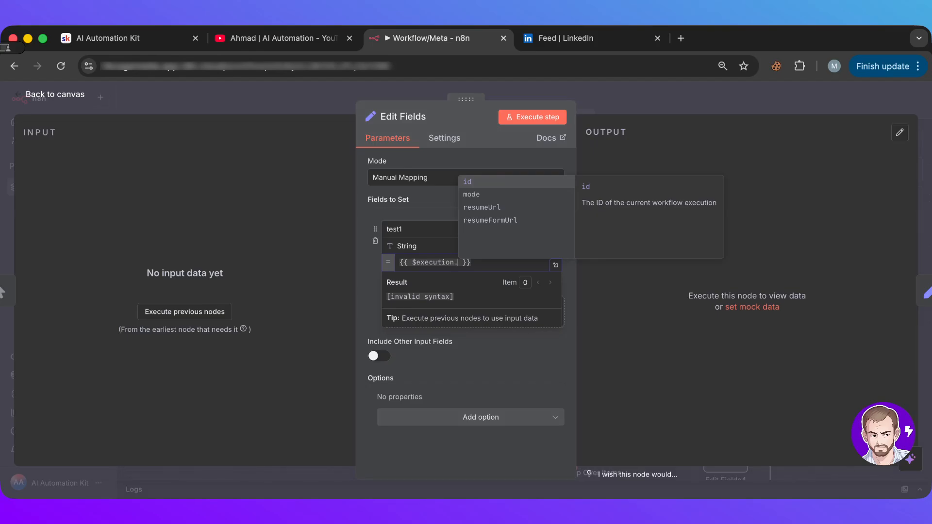
left_click(467, 181)
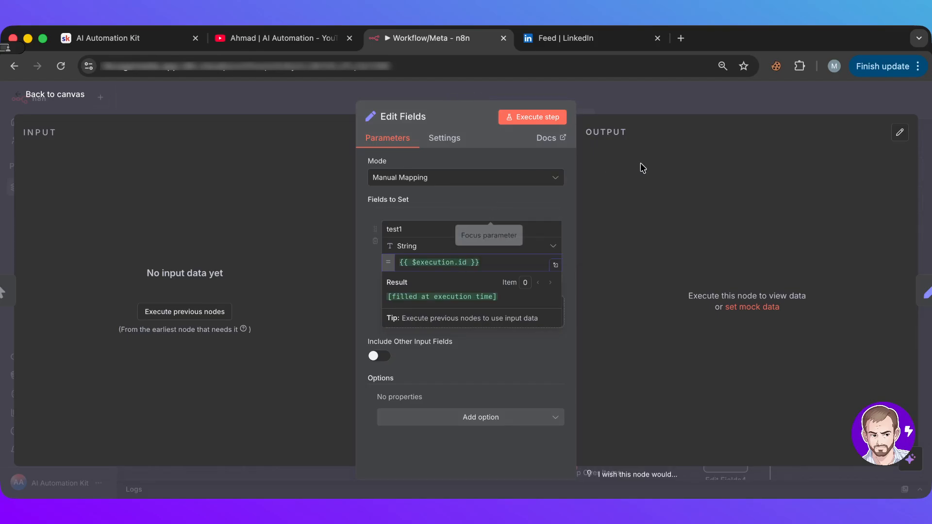
mouse_move(618, 120)
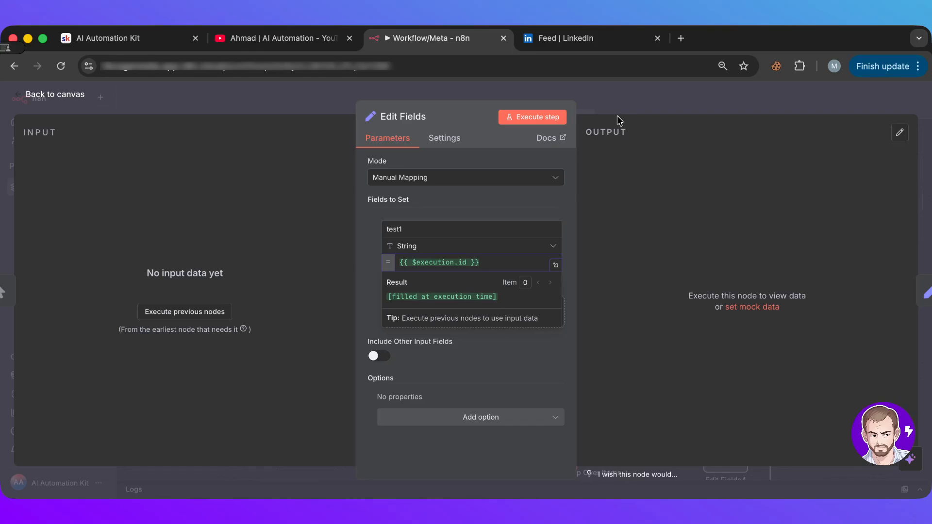
Step: Execute the Edit Fields step and select the output execution id 5933
left_click(531, 116)
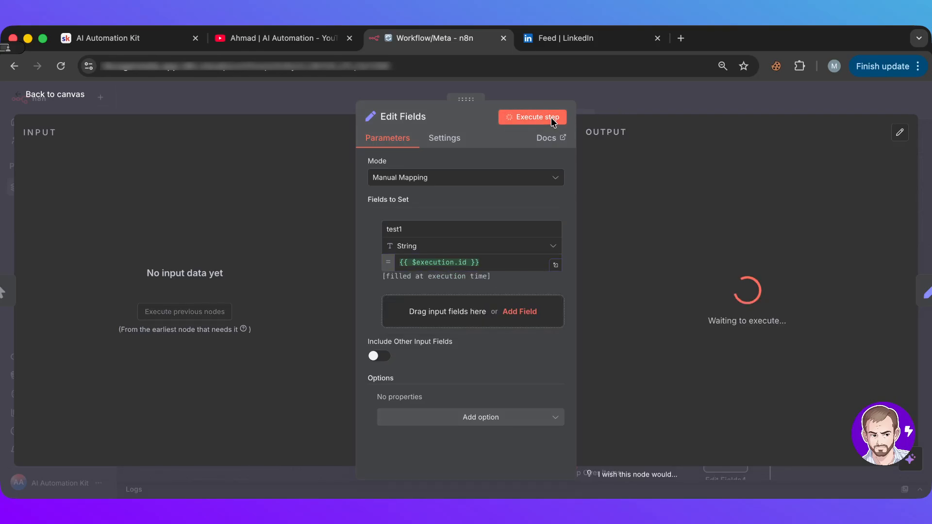
left_click(532, 117)
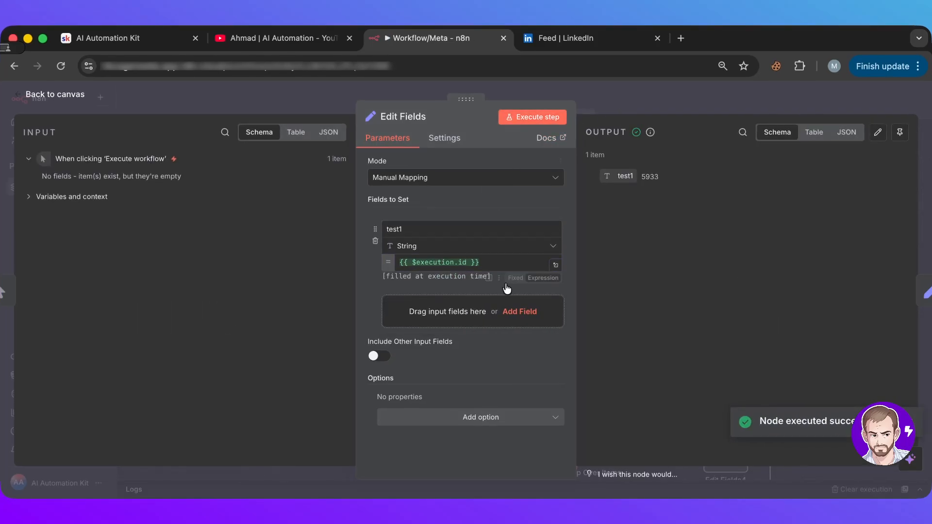
double_click(649, 177)
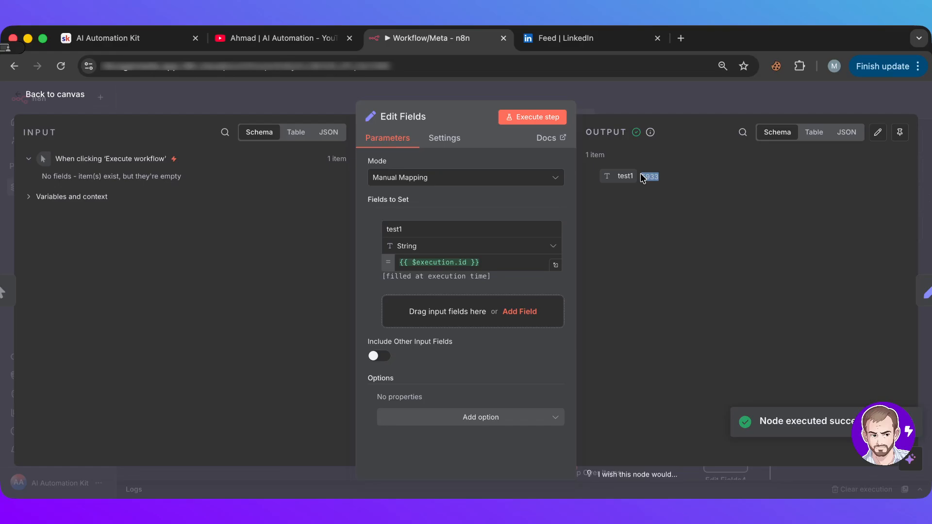
mouse_move(751, 124)
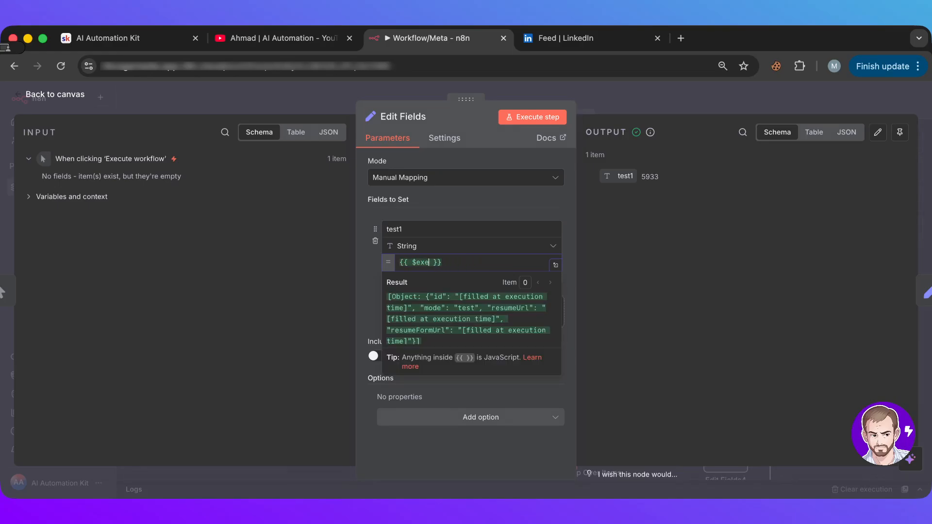
Step: Replace test1's expression with {{ $execution.resumeUrl }}
key("Backspace")
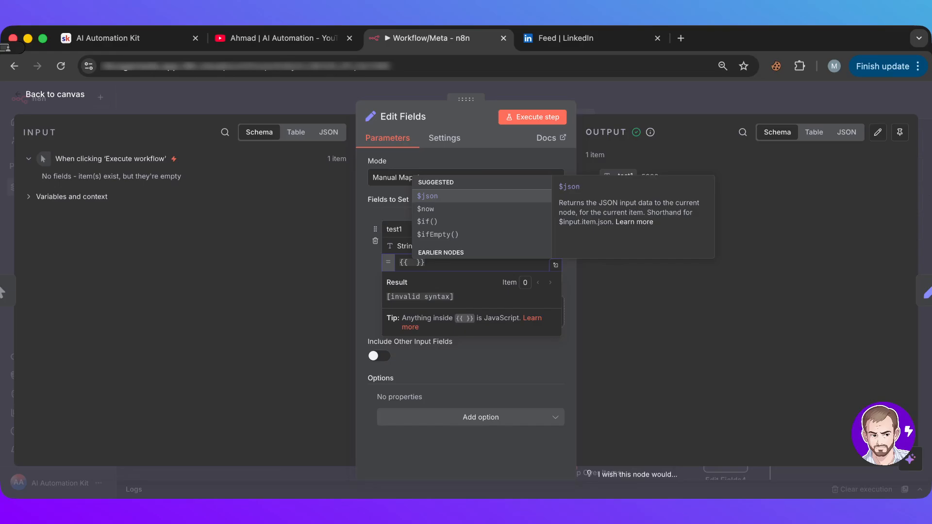
scroll("down", 3)
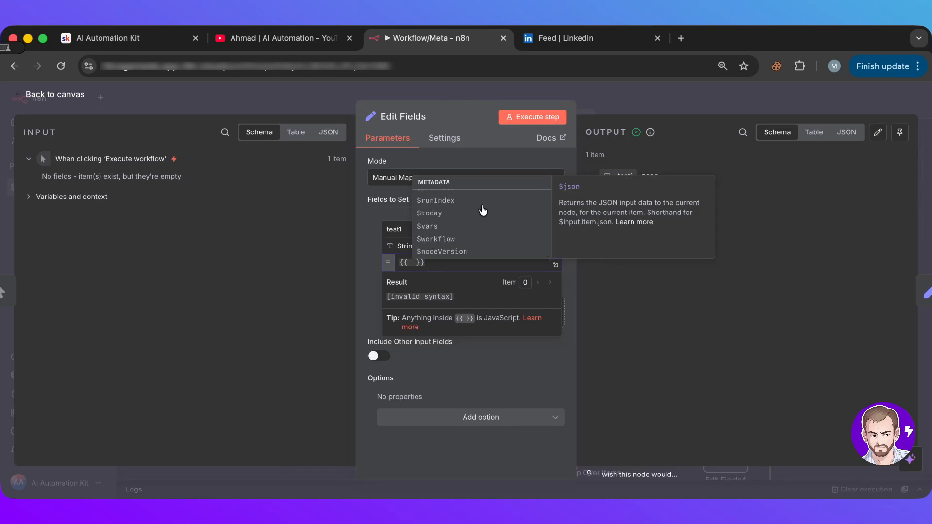
type("$execution")
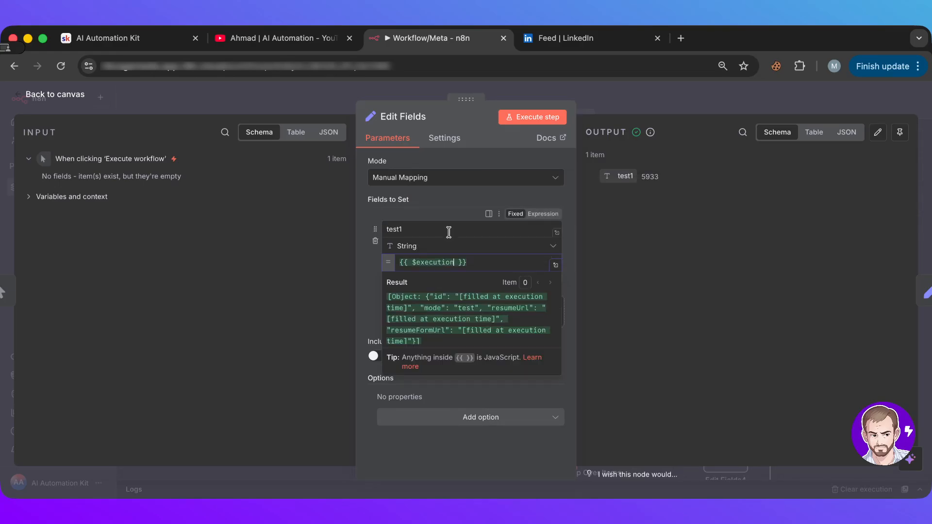
type(".")
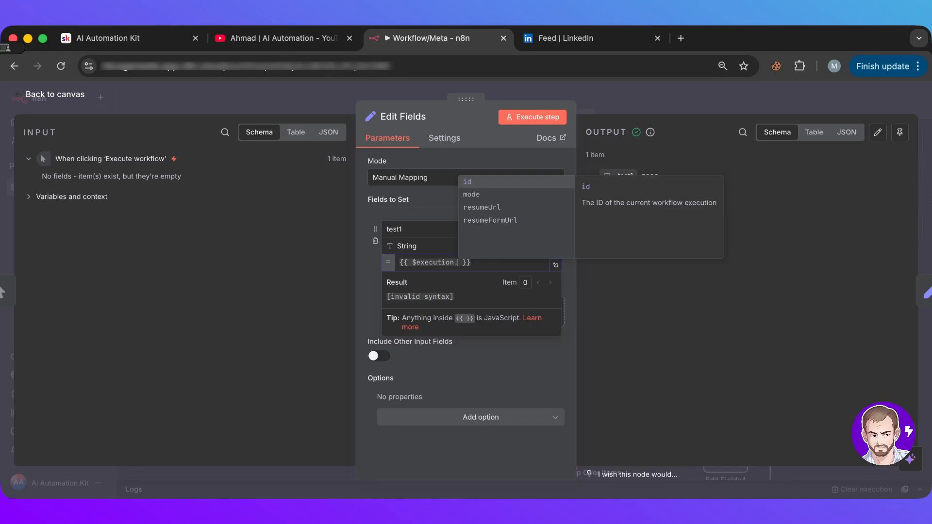
mouse_move(471, 194)
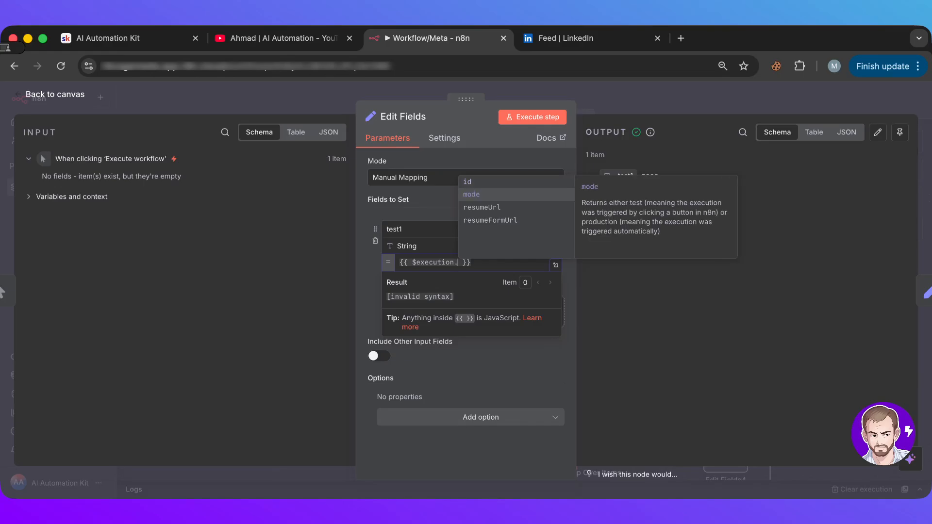
left_click(471, 194)
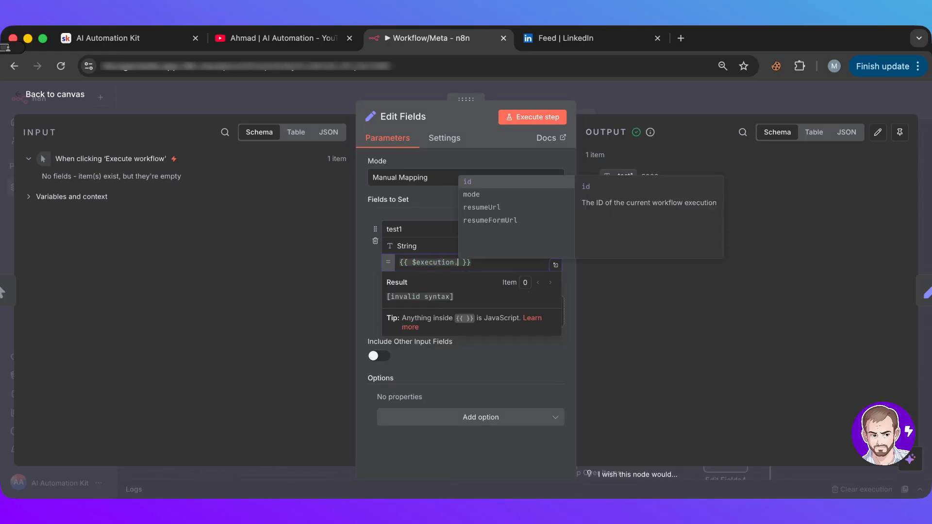
mouse_move(471, 194)
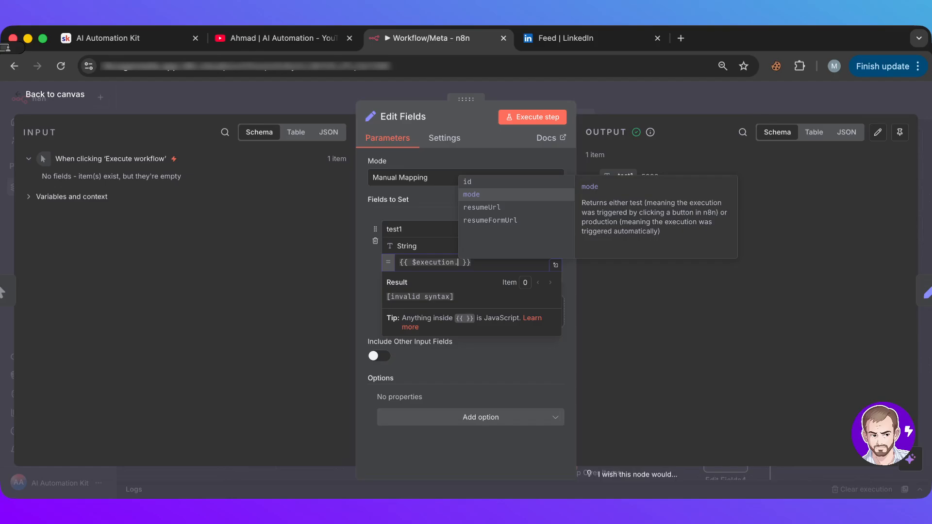
mouse_move(482, 207)
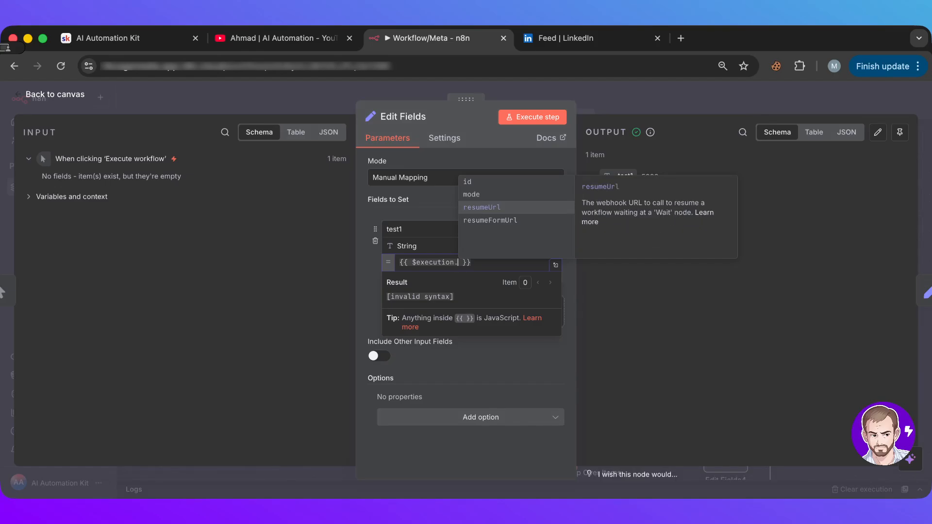
left_click(481, 206)
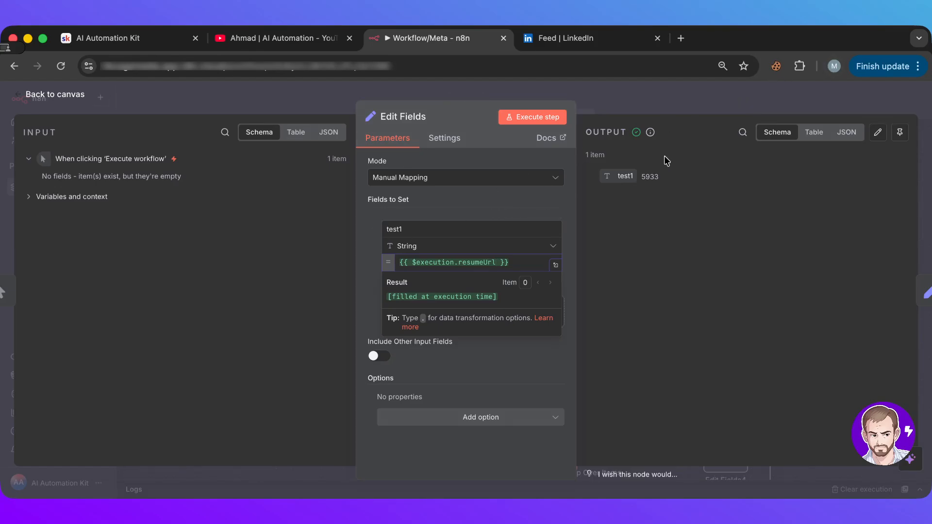
Step: Set the Wait node's Resume option to On Webhook Call, then return to the canvas
left_click(53, 94)
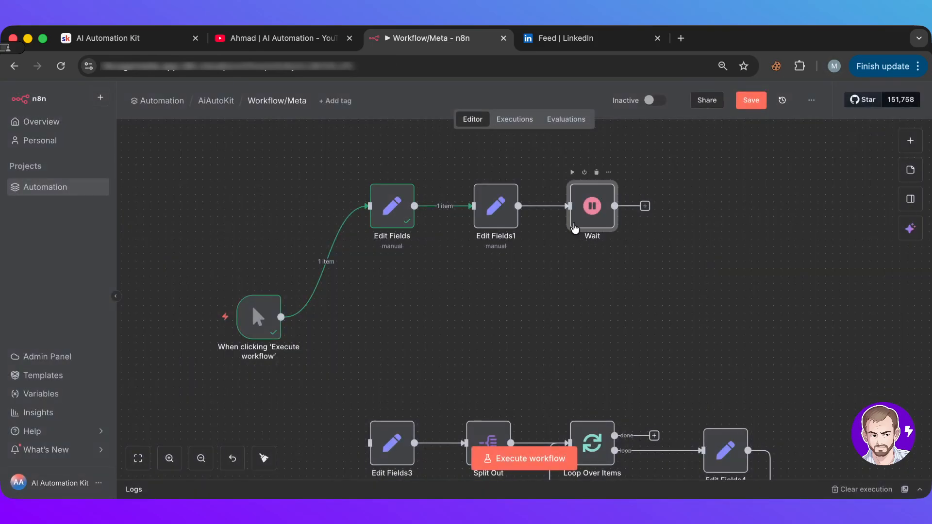
double_click(591, 206)
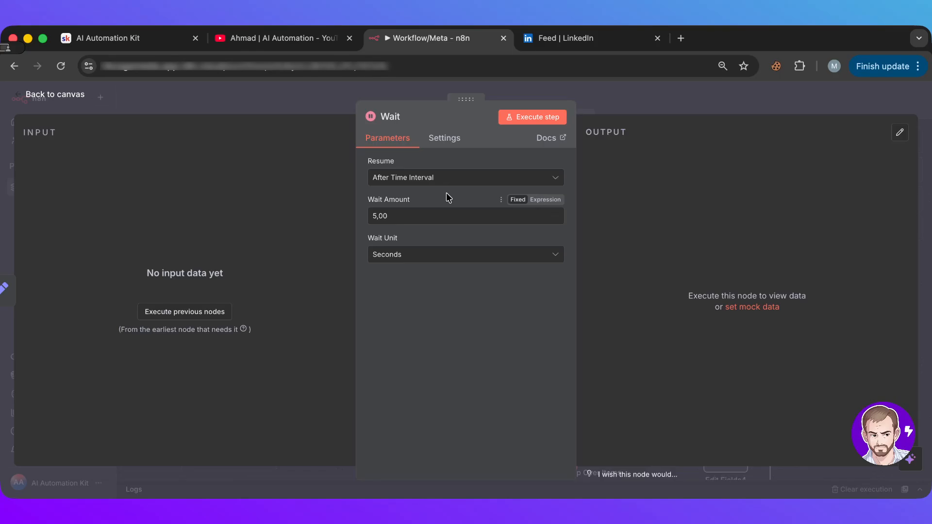
left_click(465, 177)
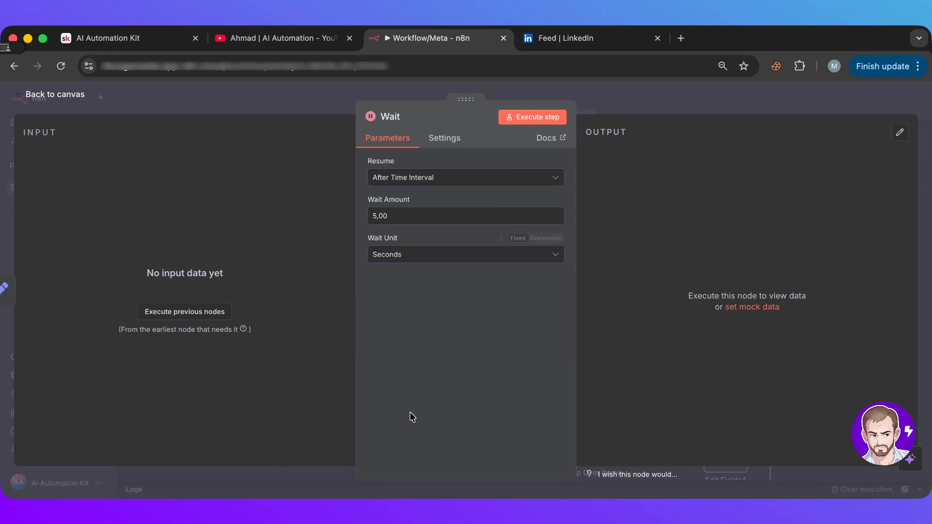
left_click(465, 177)
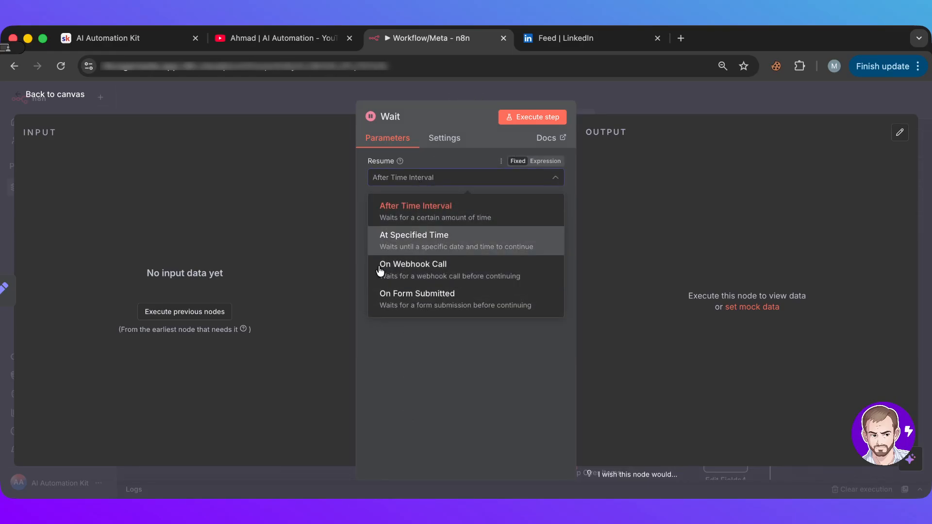
mouse_move(424, 270)
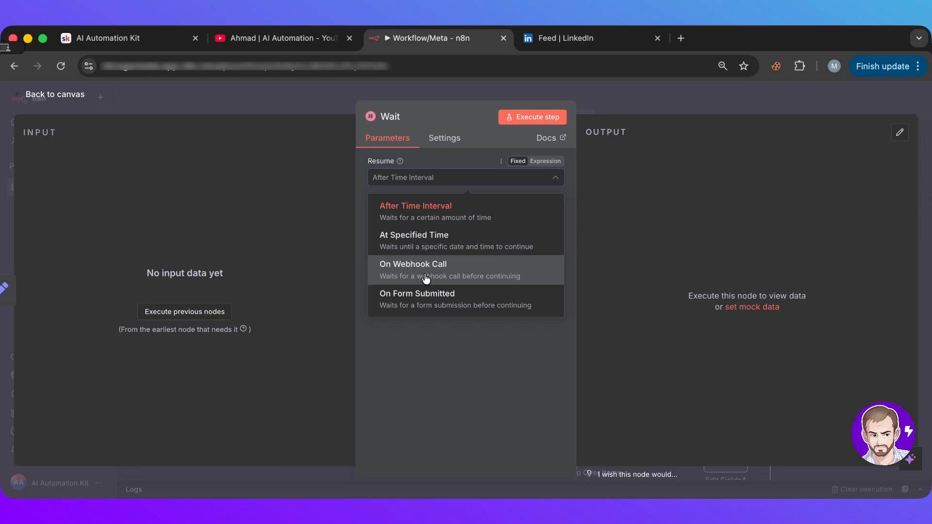
left_click(412, 264)
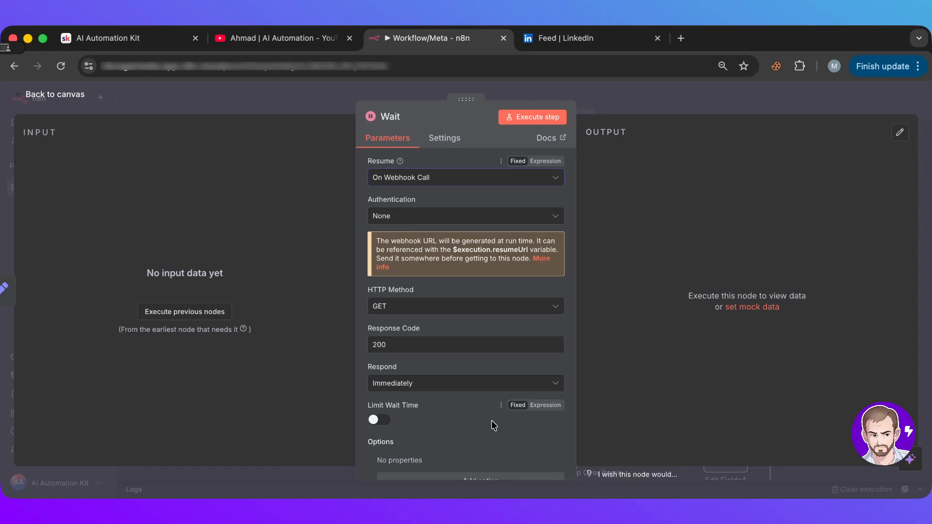
mouse_move(463, 185)
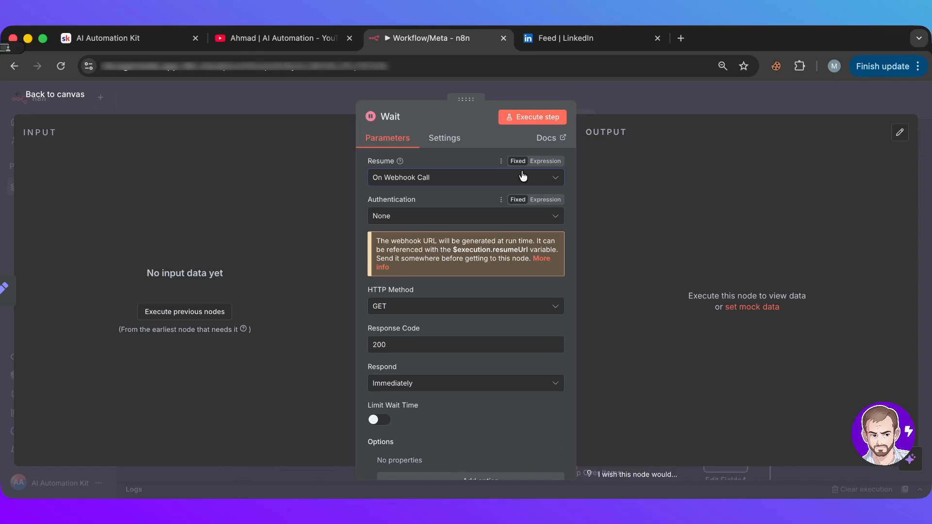
mouse_move(673, 116)
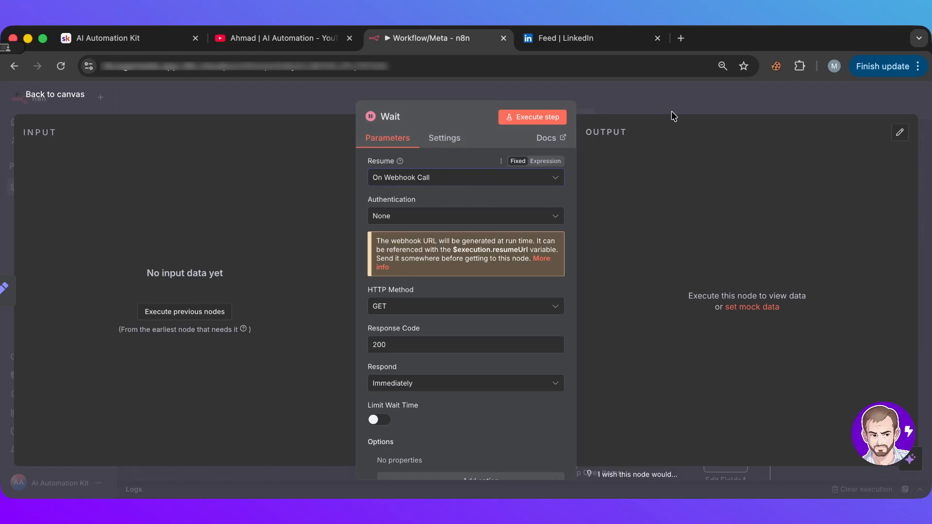
left_click(53, 94)
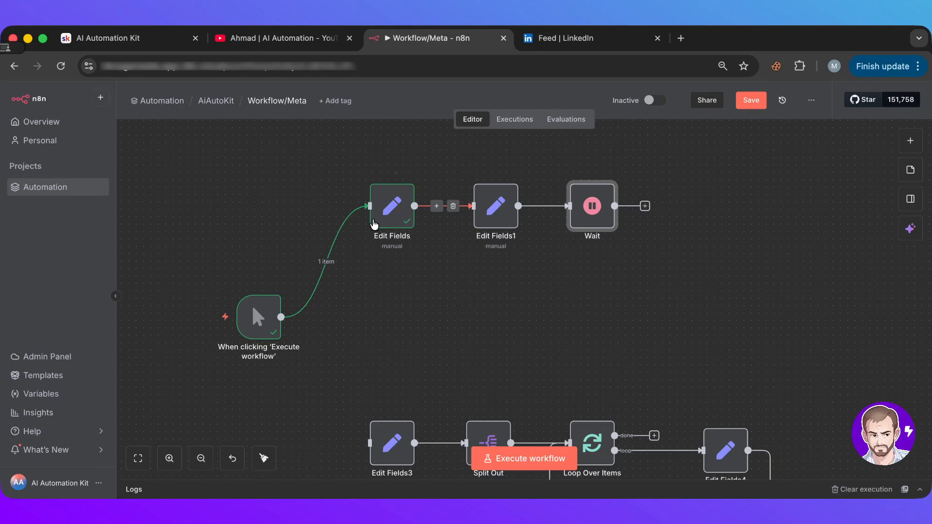
Step: Re-run the first Edit Fields node to see test1 output the resume URL
double_click(391, 206)
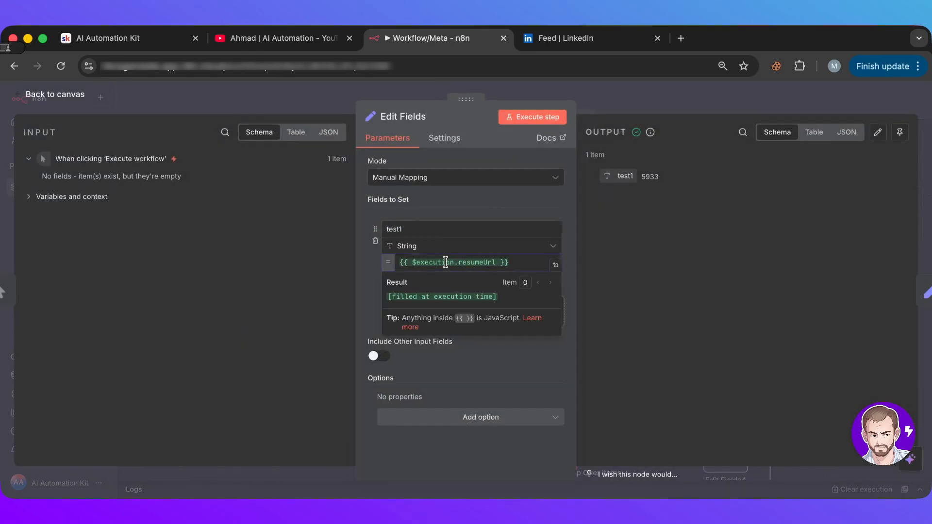
mouse_move(494, 279)
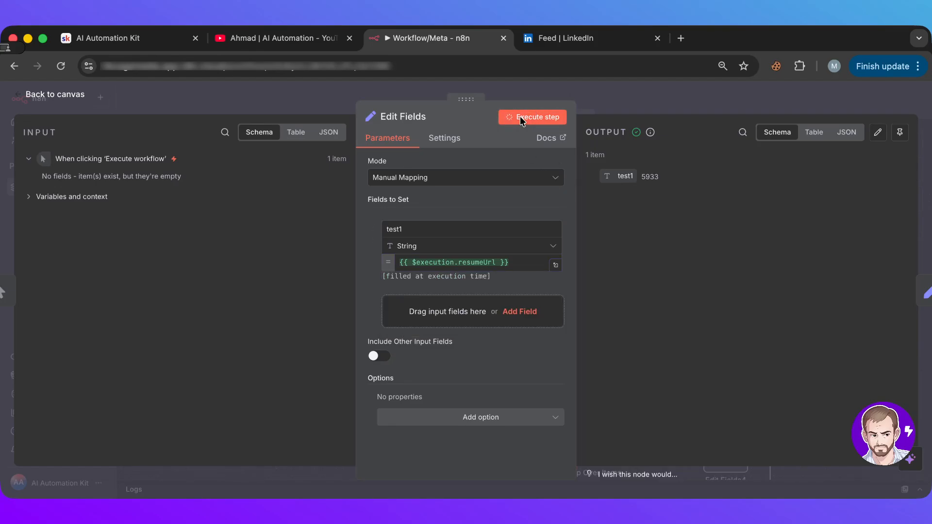
left_click(531, 117)
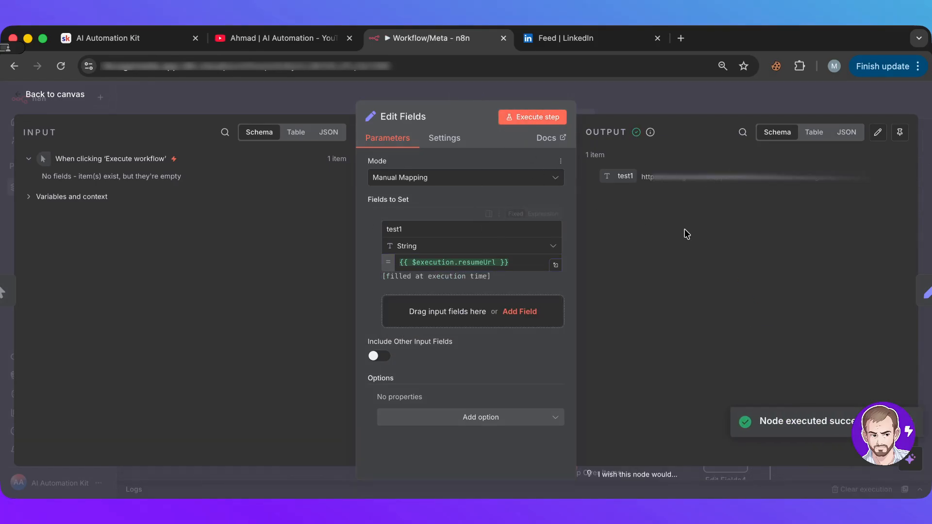
mouse_move(291, 329)
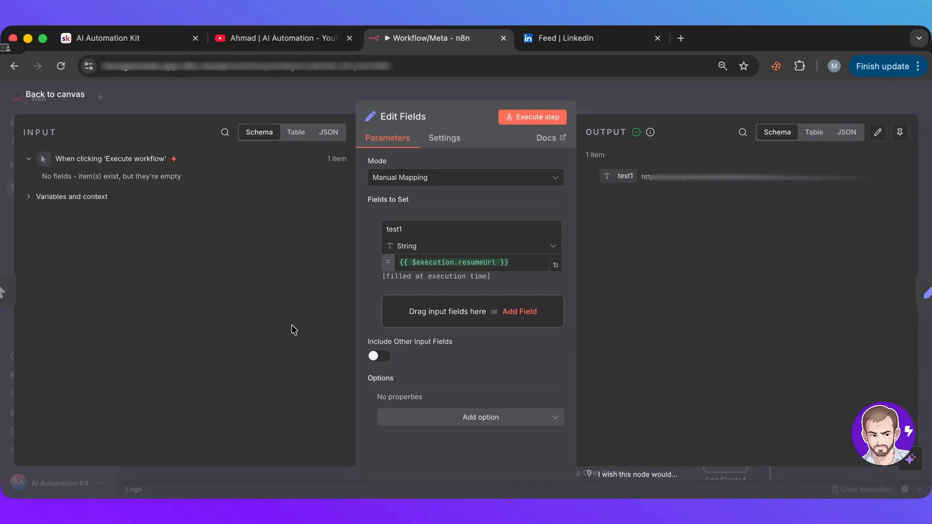
mouse_move(509, 263)
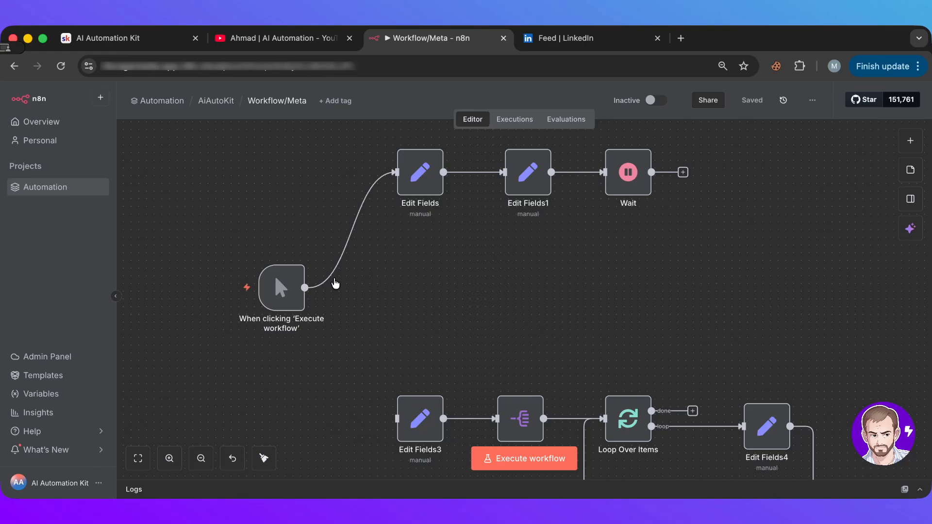
Step: Change test1's expression to {{ $prevNode }} and return to the canvas
double_click(420, 172)
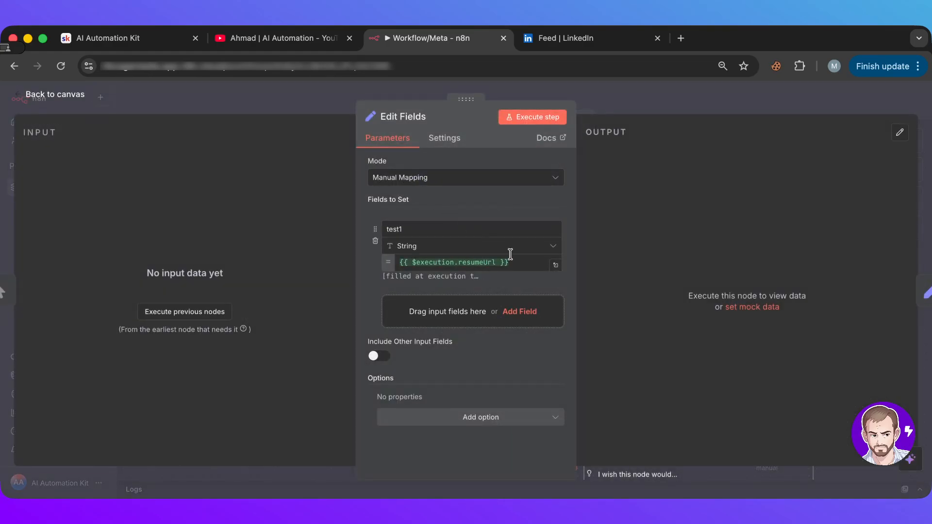
left_click(453, 262)
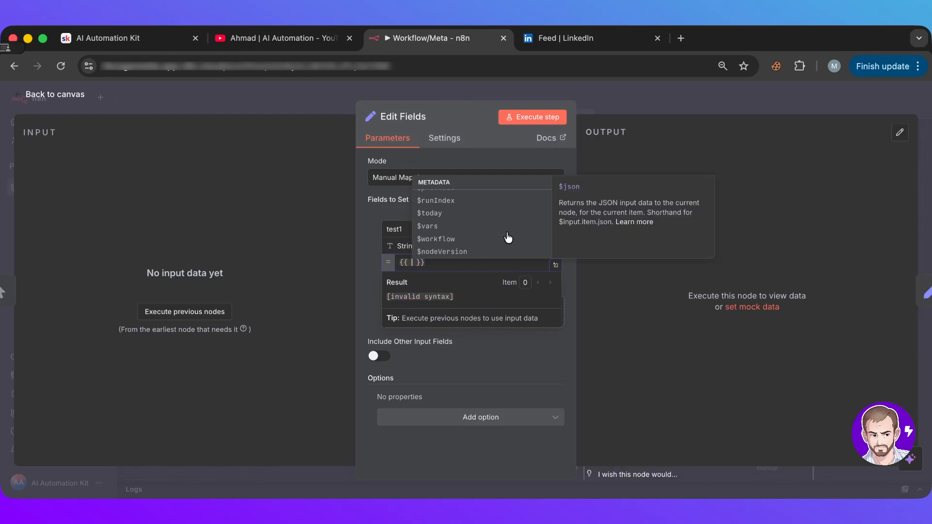
scroll("down", 3)
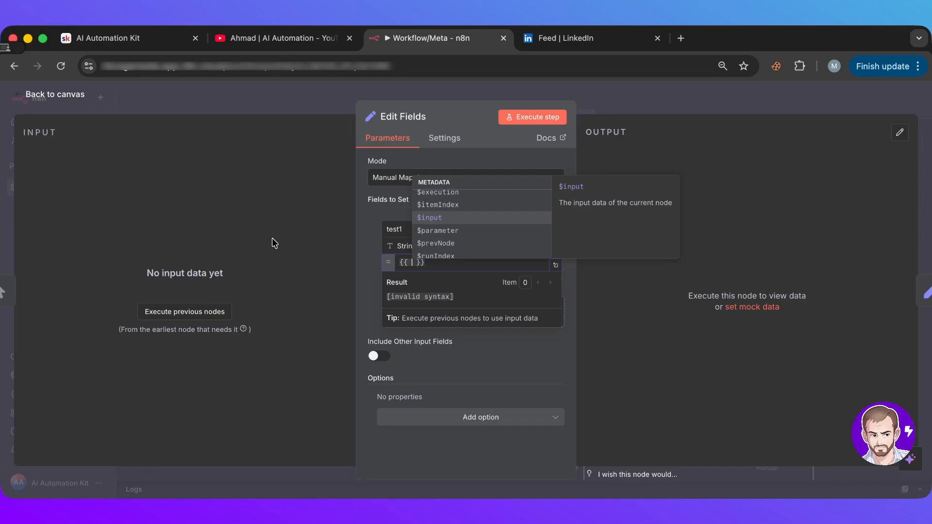
mouse_move(461, 228)
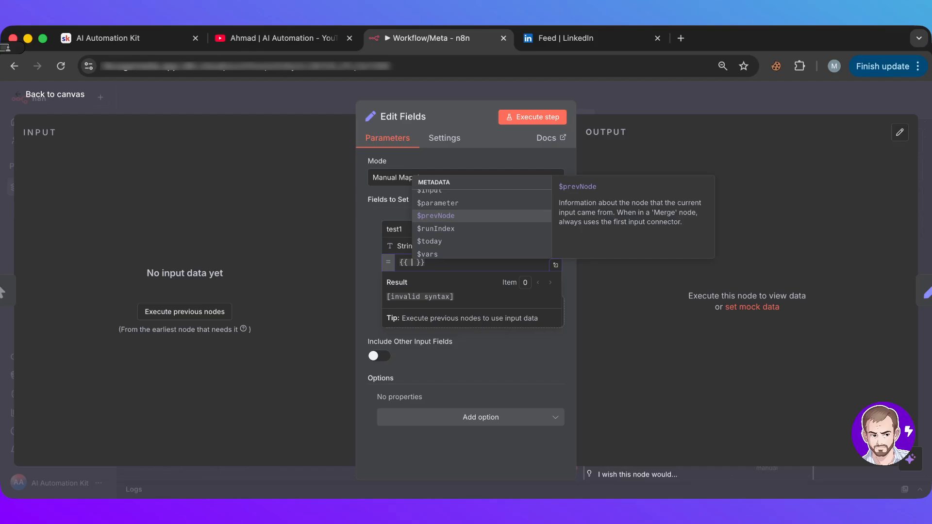
left_click(436, 216)
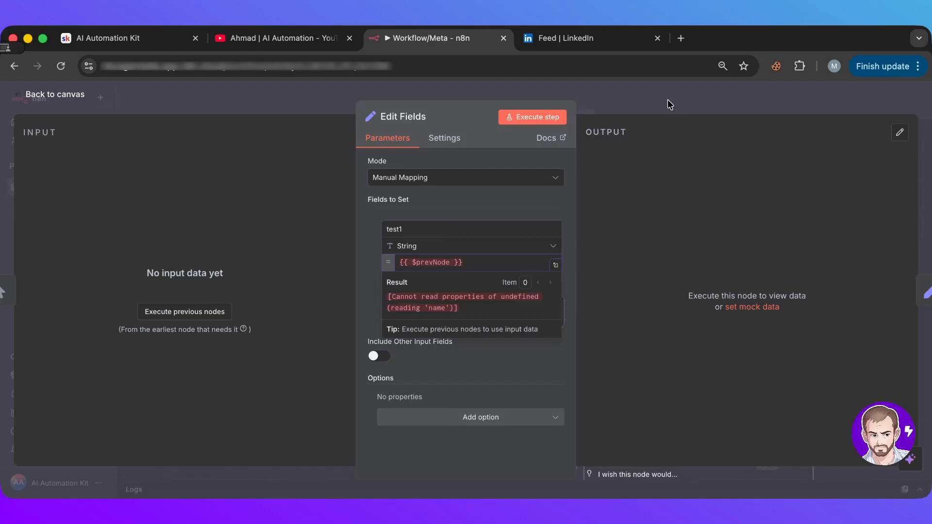
left_click(52, 94)
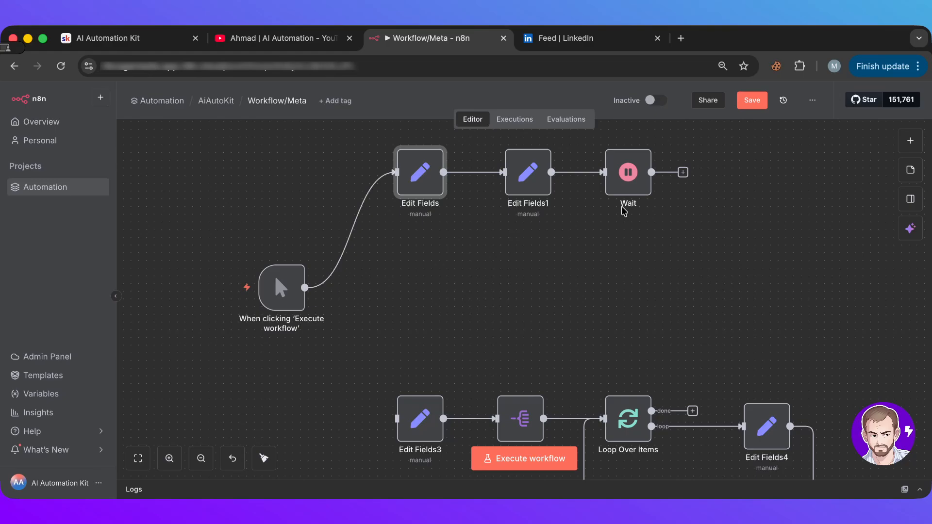
Step: Run the workflow, review test1's $prevNode output, and start emptying the expression
left_click(523, 458)
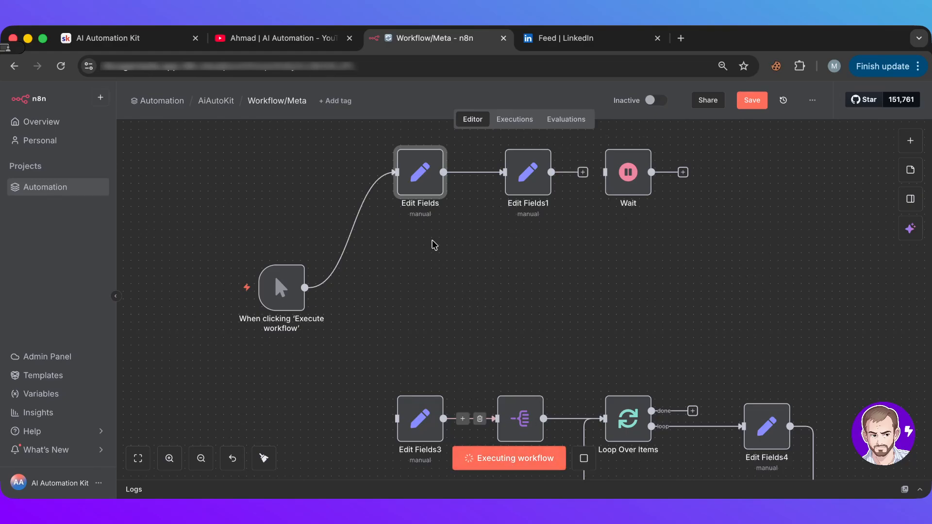
double_click(419, 172)
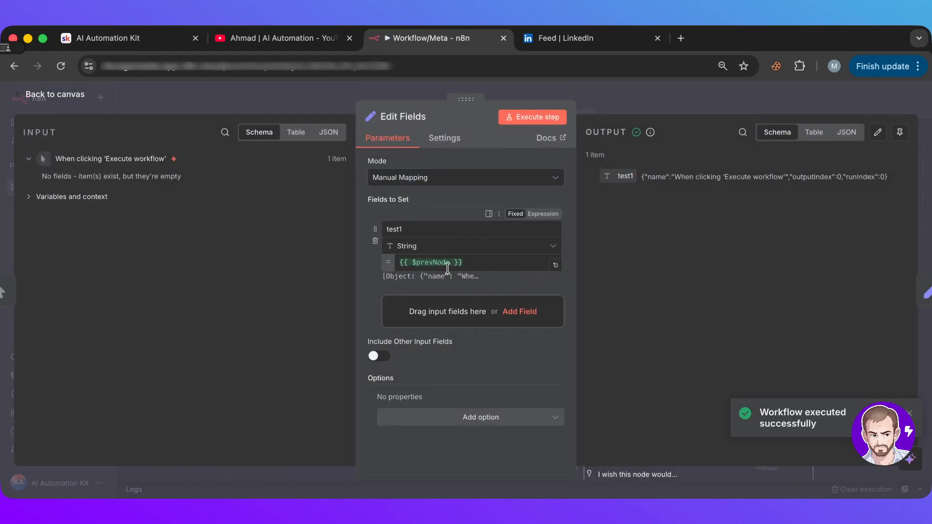
left_click(432, 263)
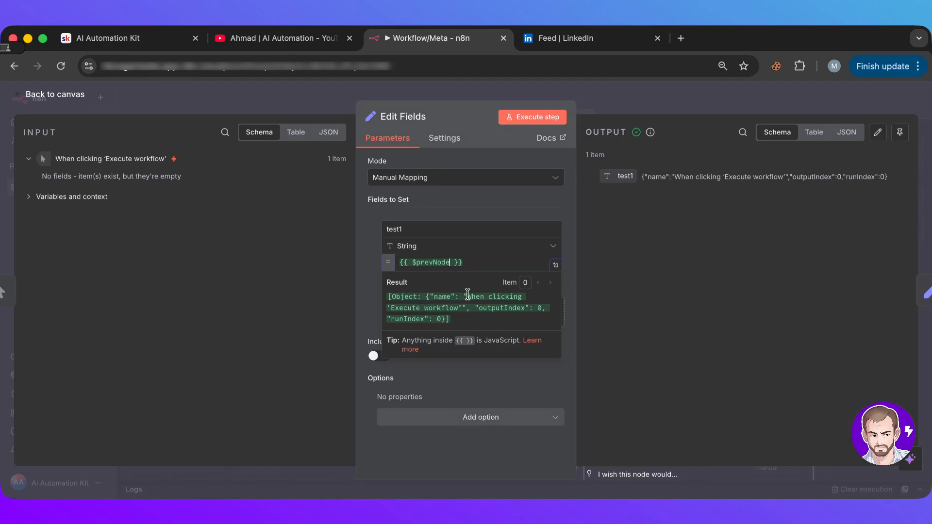
left_click_drag(386, 297, 460, 308)
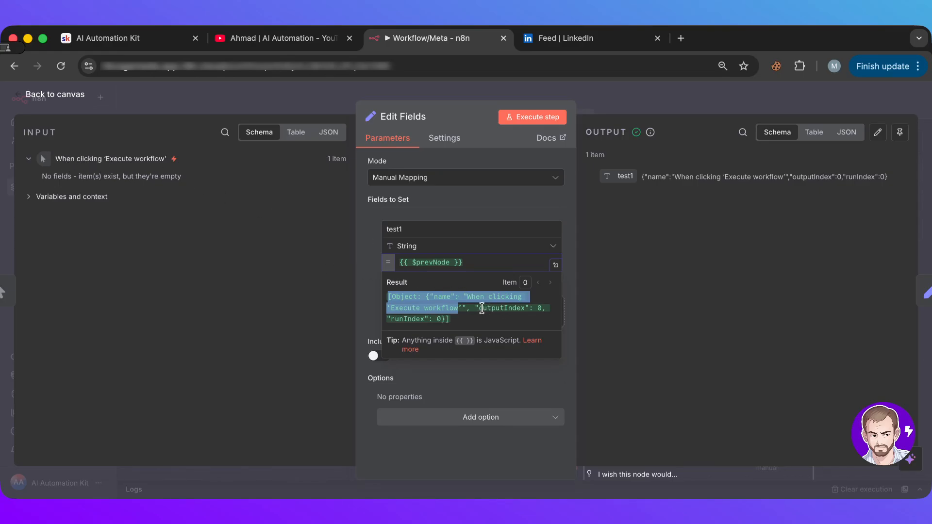
left_click(445, 262)
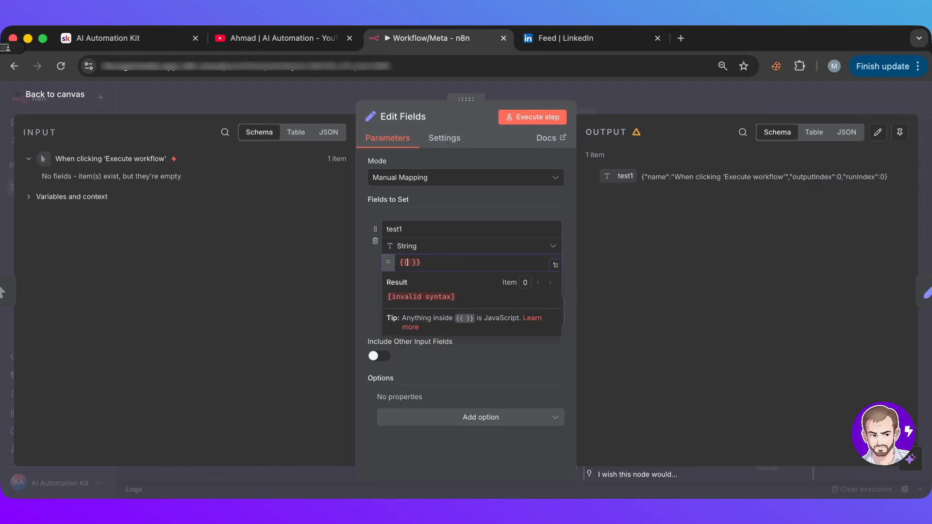
Step: Browse the $runIndex metadata suggestions in the empty expression, then go back to the canvas
left_click(410, 263)
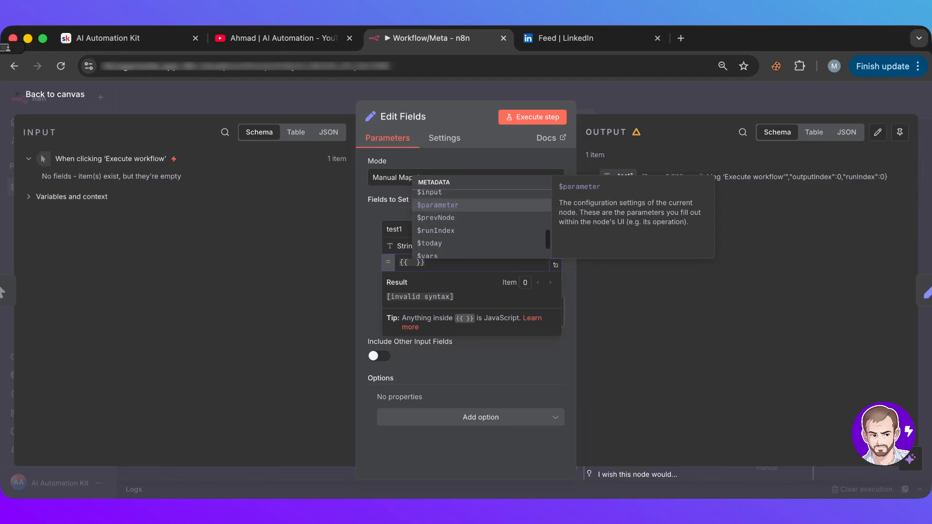
mouse_move(436, 230)
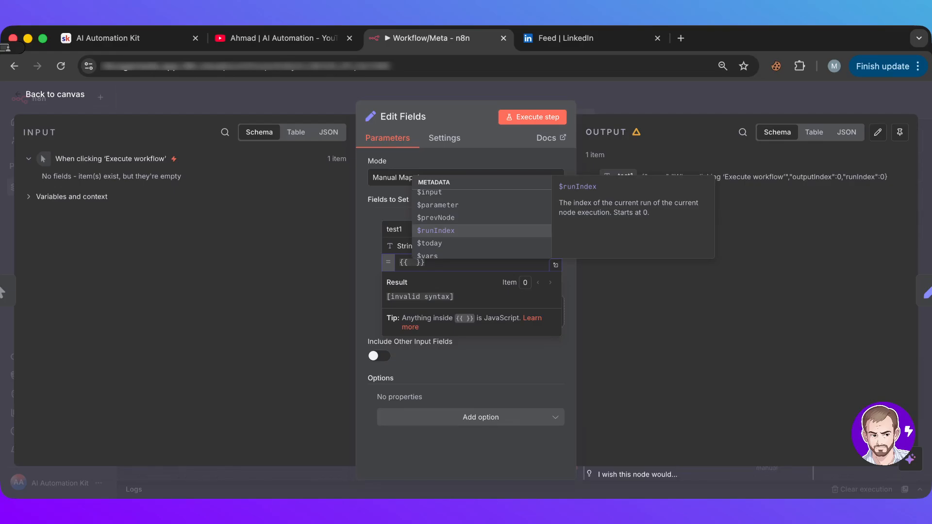
left_click(53, 93)
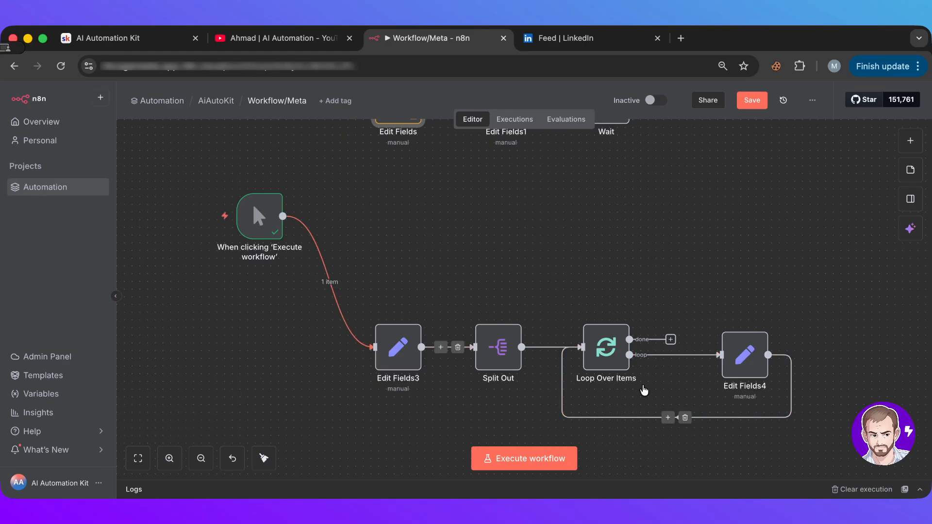
Step: Check Edit Fields3's three-item array and execute the workflow through Split Out and the loop
double_click(397, 347)
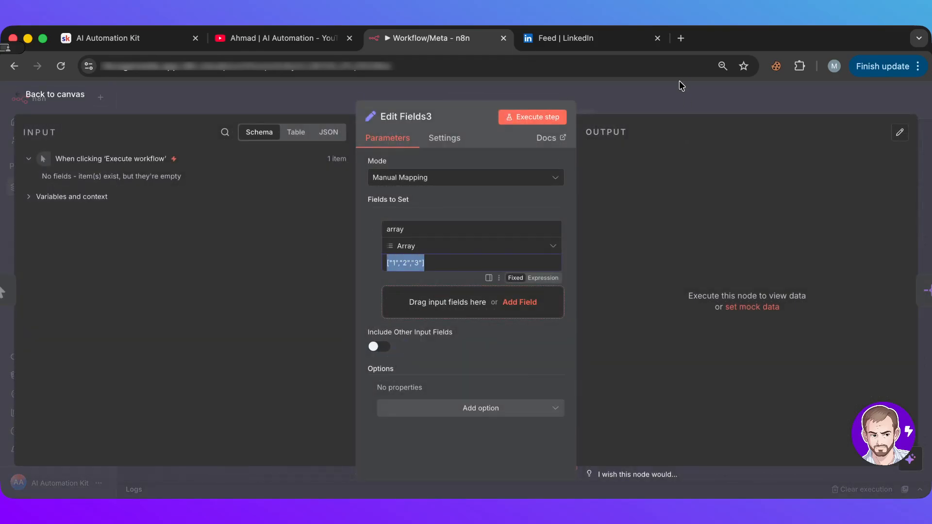
left_click(54, 94)
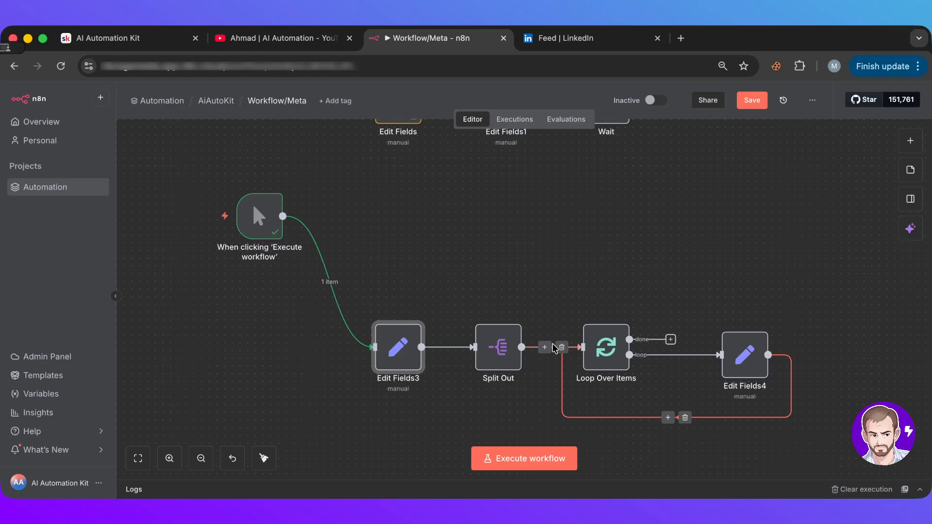
left_click(523, 459)
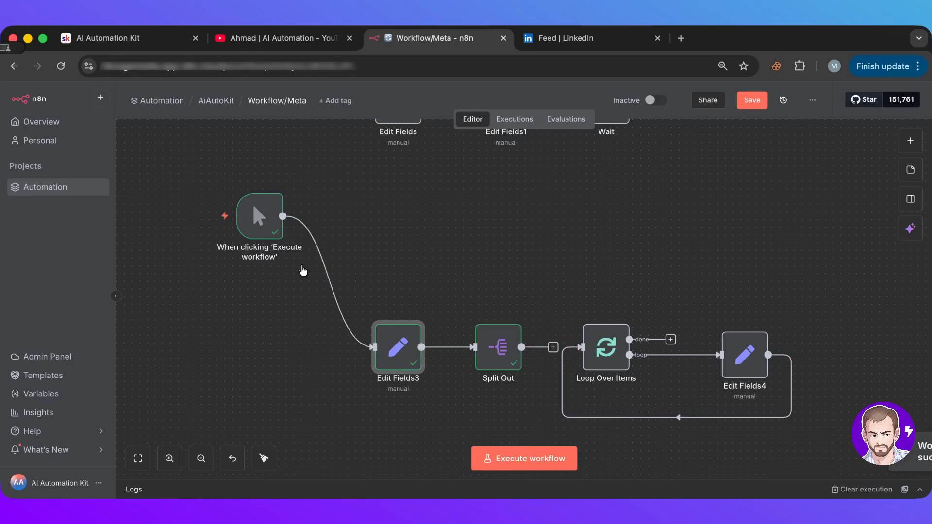
double_click(397, 347)
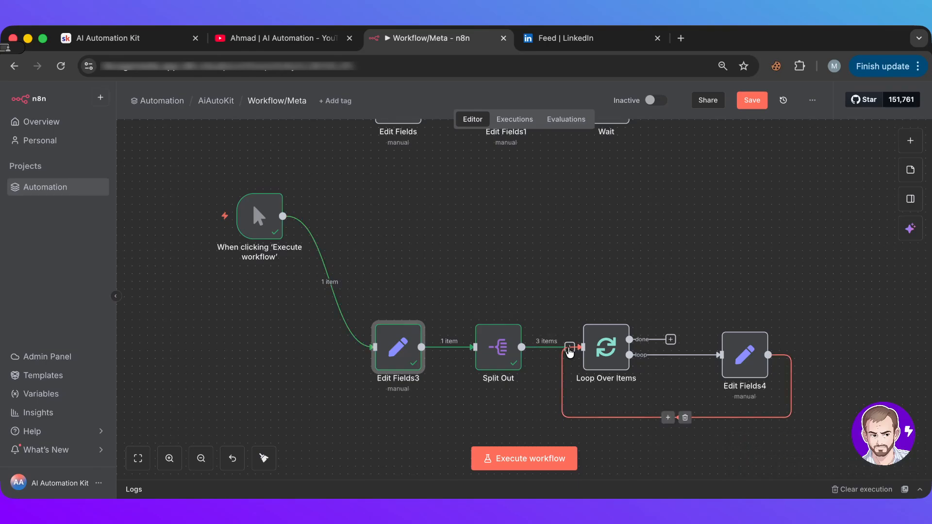
mouse_move(566, 306)
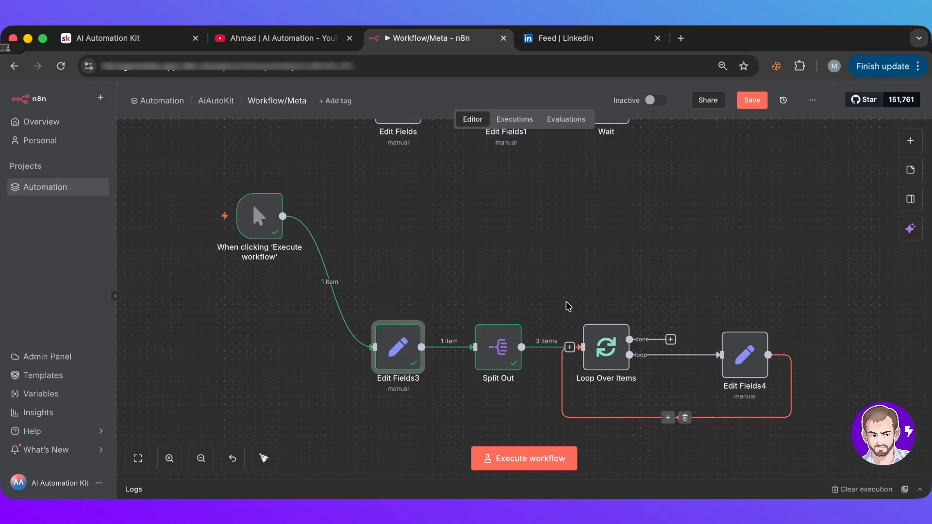
mouse_move(565, 346)
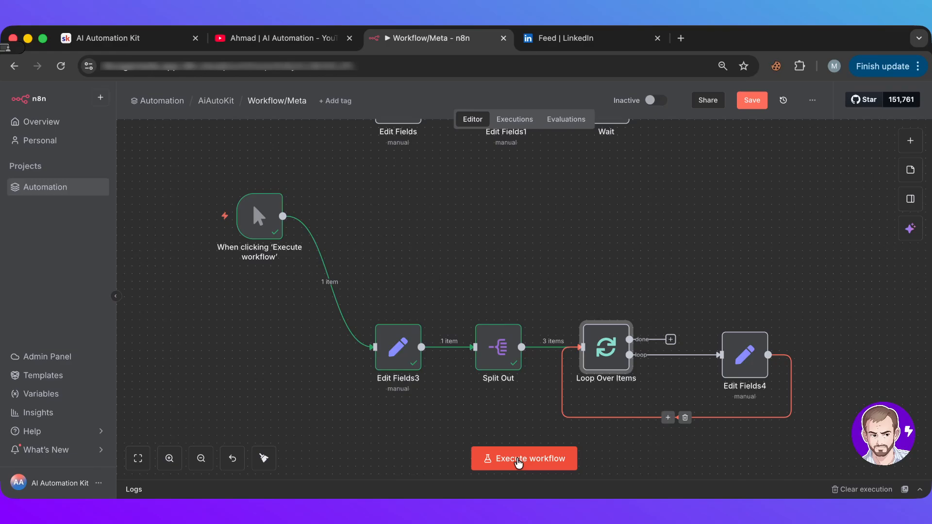
left_click(524, 458)
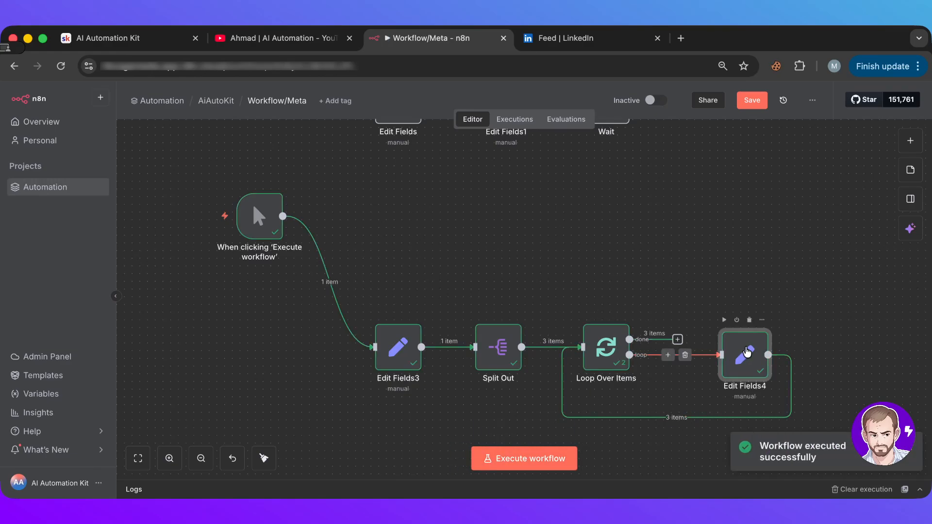
Step: Set Edit Fields4's testloop field to {{ $runIndex }} and re-run the workflow
double_click(744, 350)
type("{{  }}")
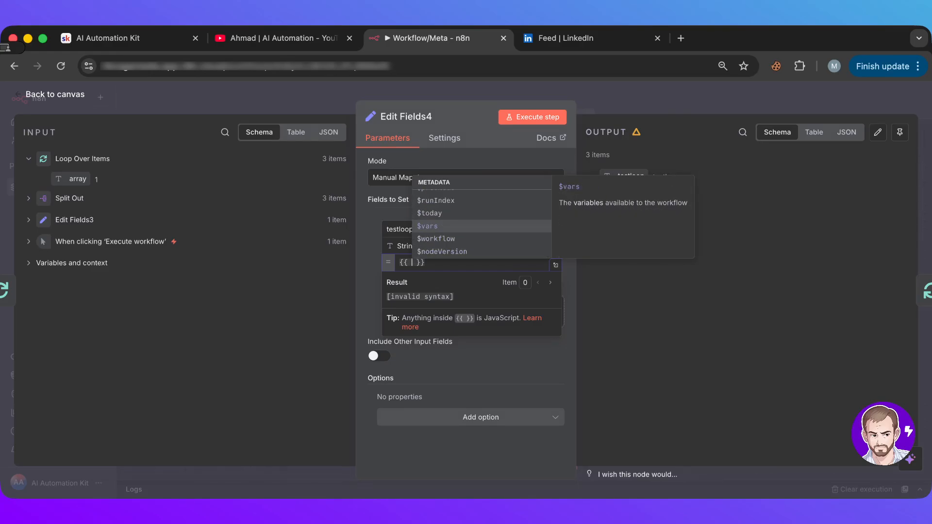
left_click(435, 200)
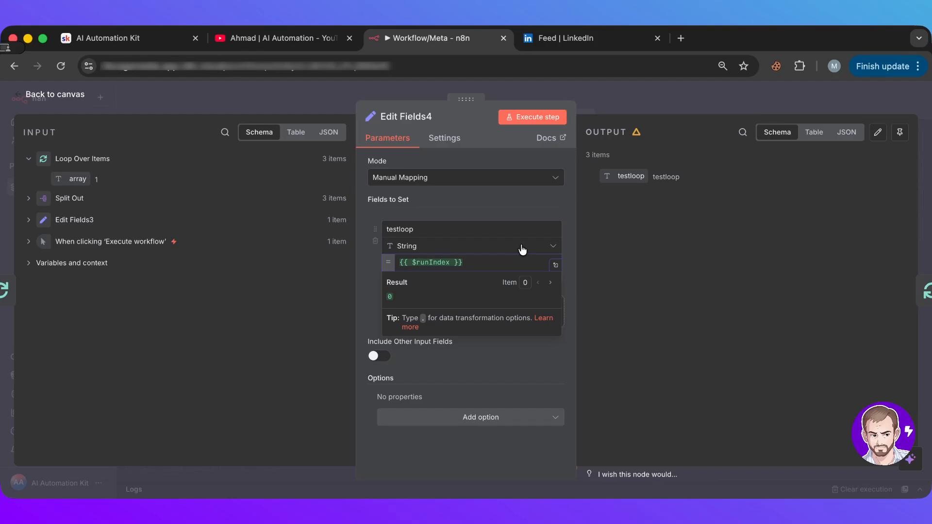
left_click(52, 93)
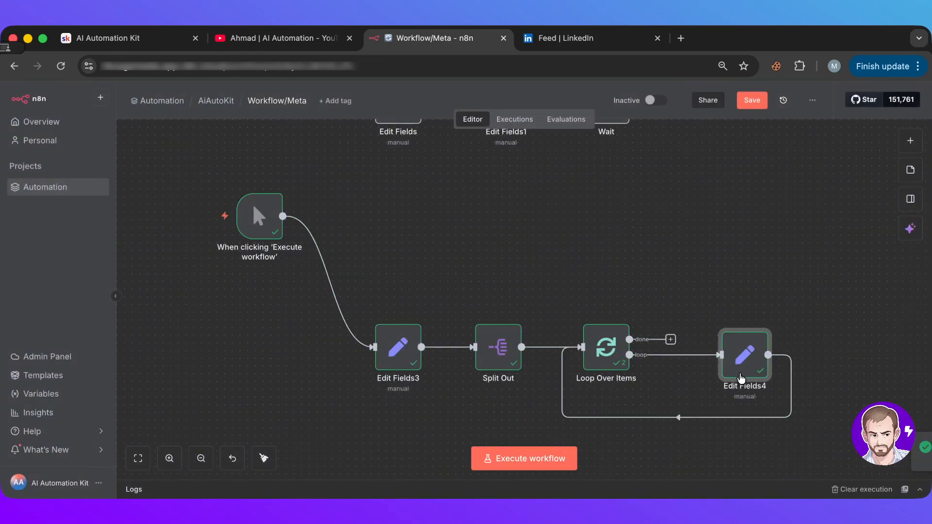
double_click(743, 354)
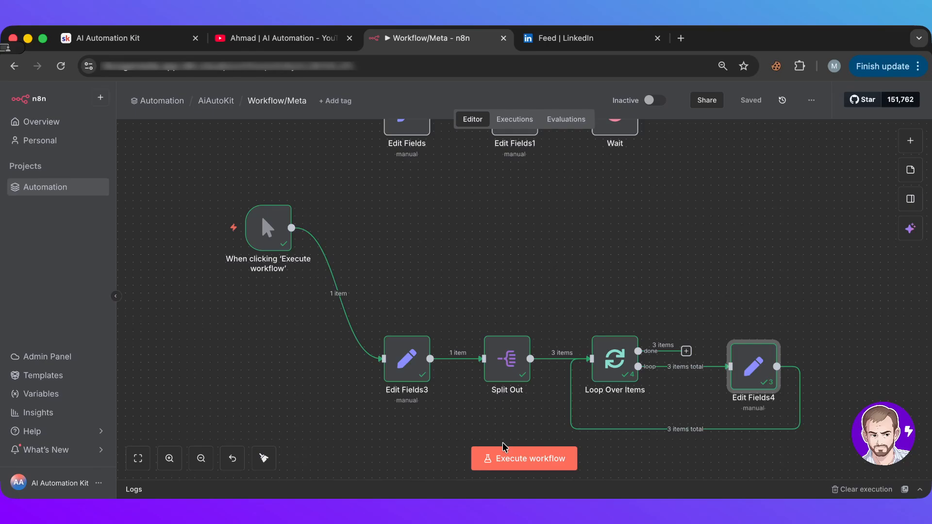
left_click(523, 458)
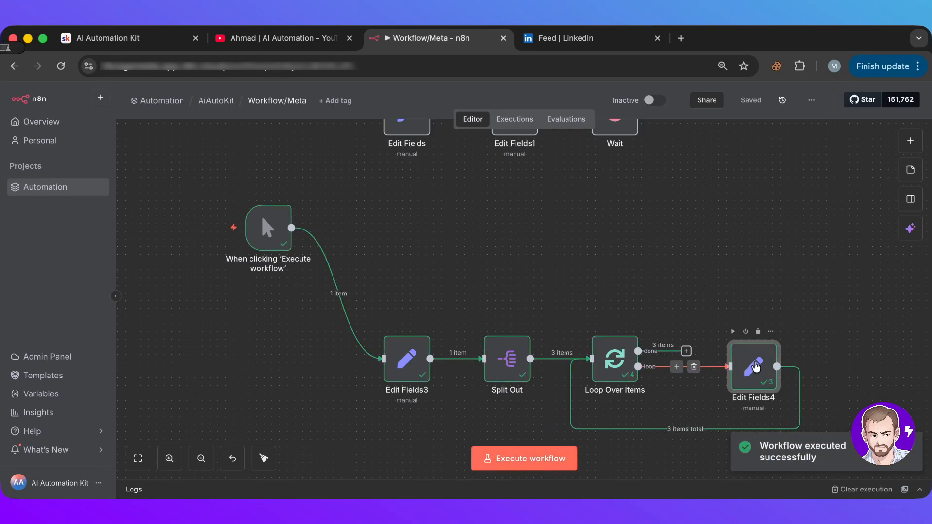
Step: Compare Edit Fields4's outputs: testloop is 0 on run 1 and 2 on run 3
double_click(752, 359)
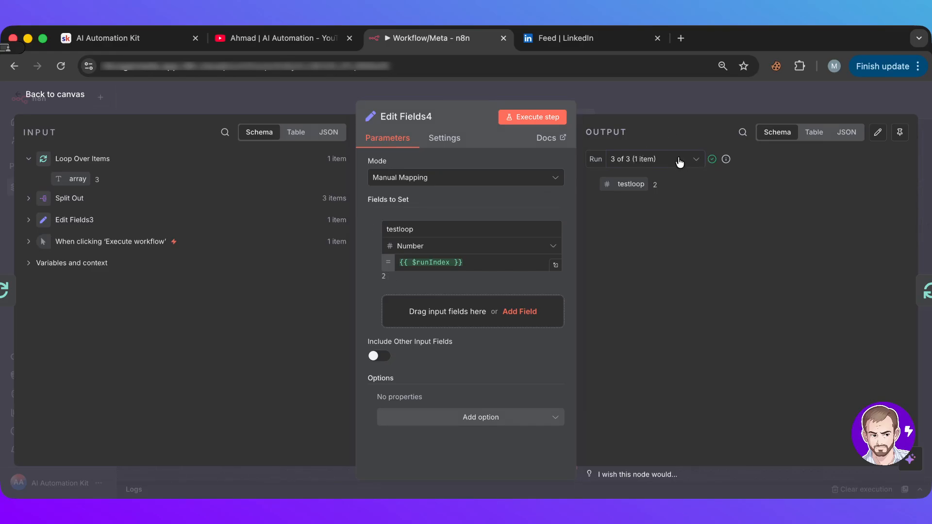
left_click(605, 158)
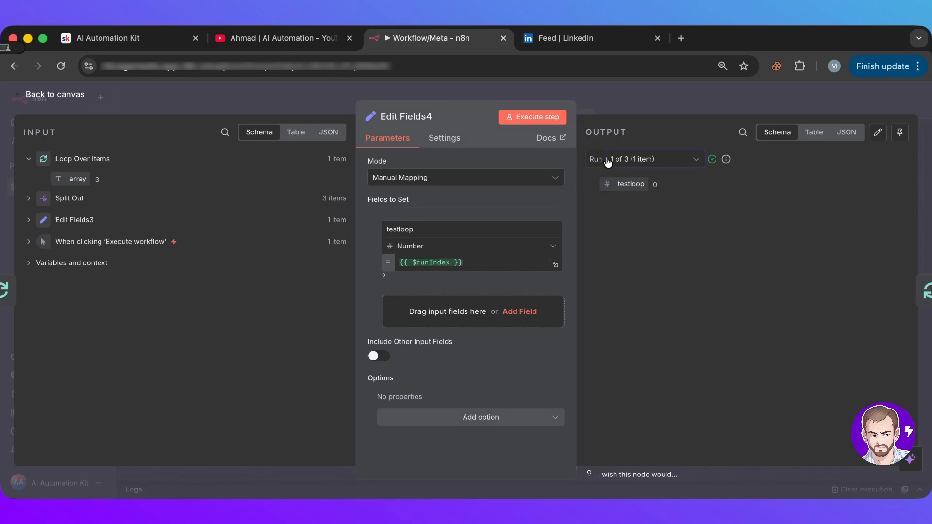
left_click(644, 158)
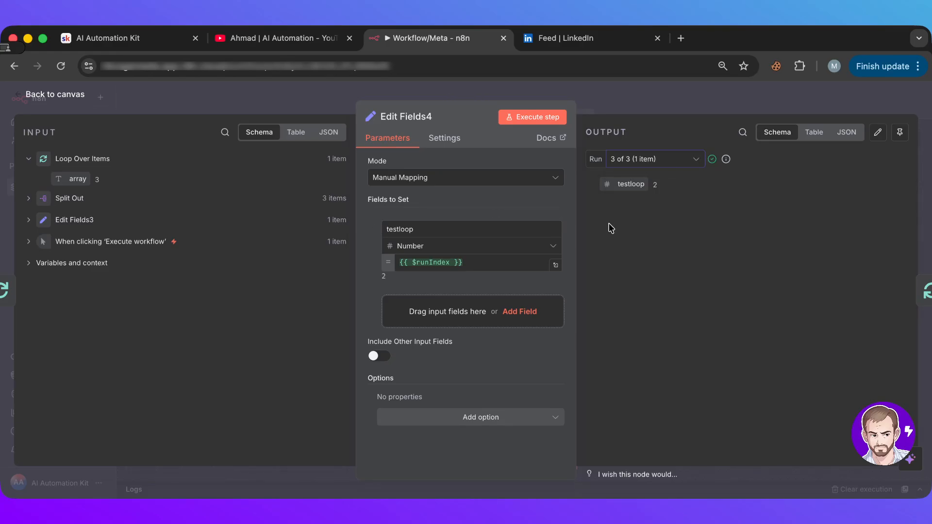
mouse_move(611, 225)
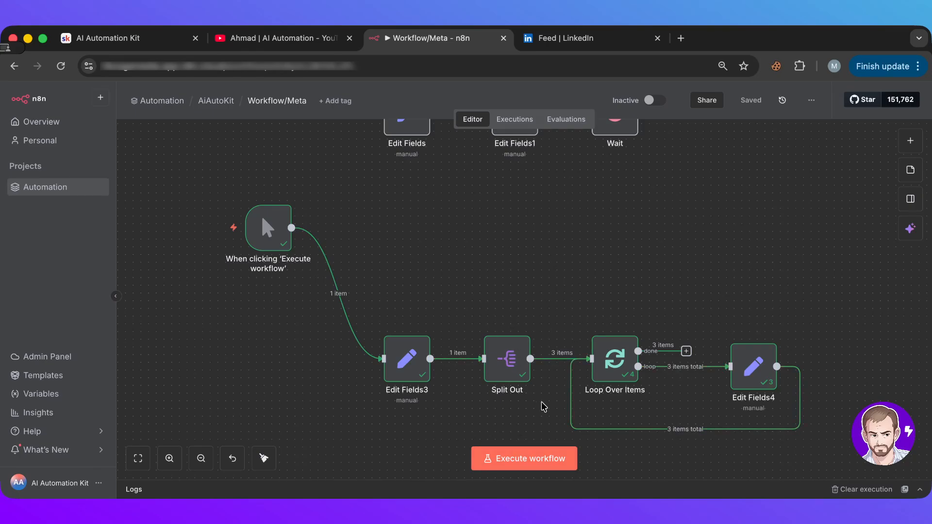
double_click(753, 360)
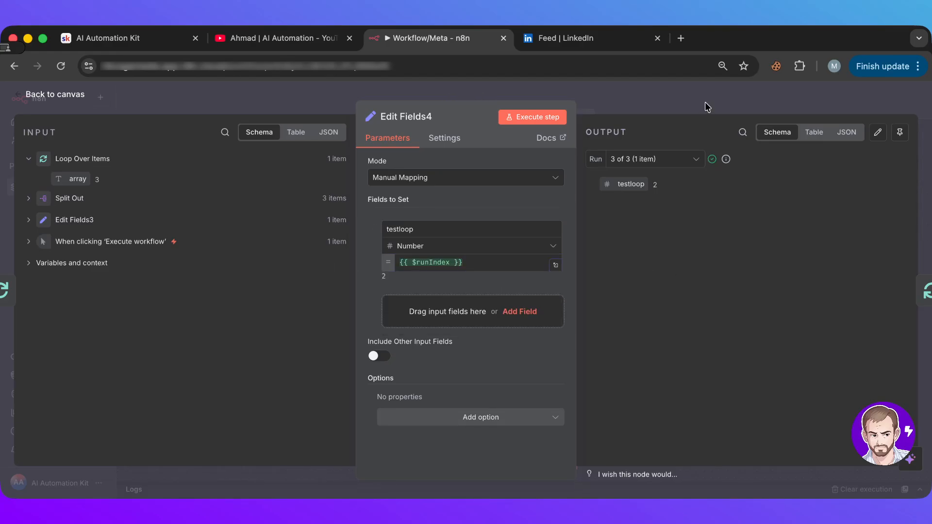
left_click(53, 93)
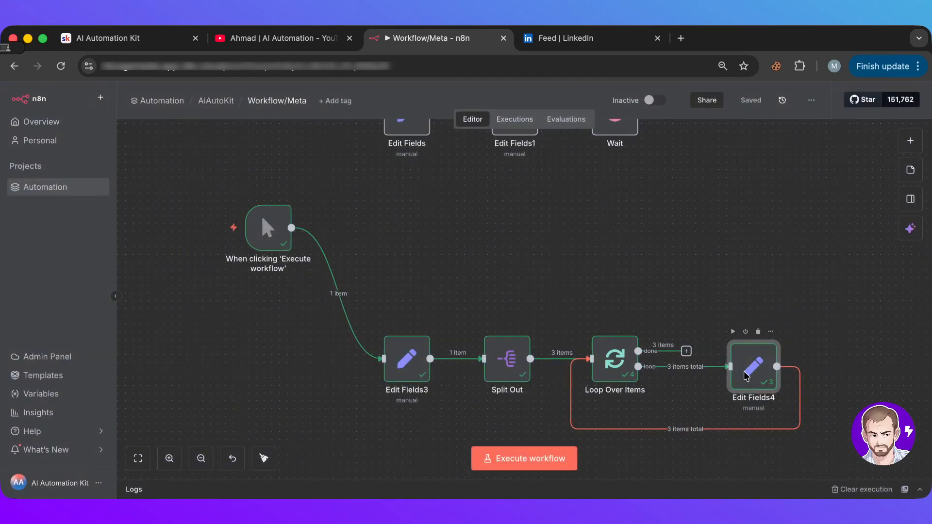
double_click(753, 365)
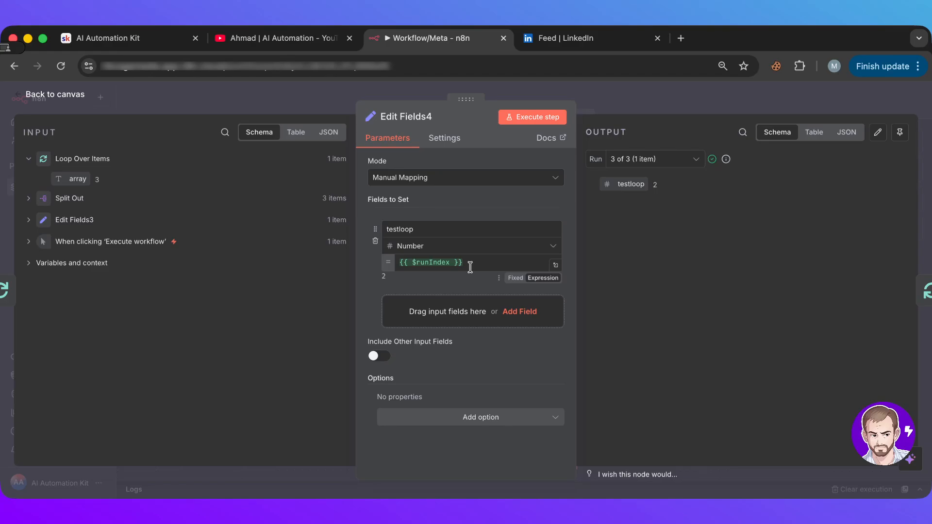
left_click(53, 94)
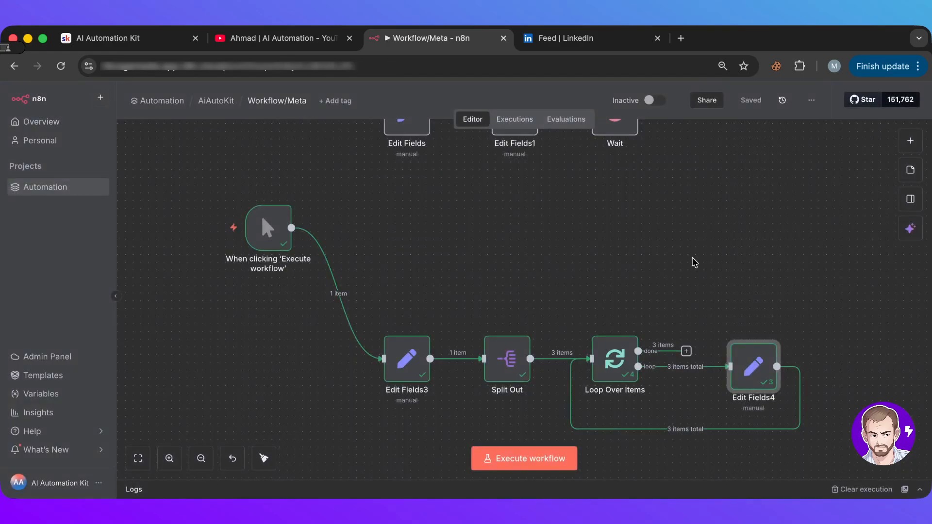
mouse_move(698, 260)
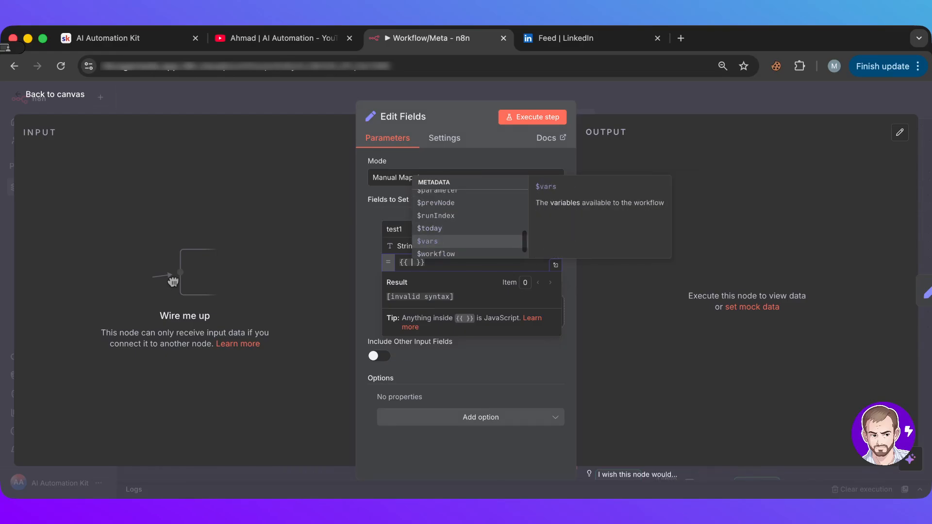
Step: Put {{ $workflow }} in test1 and inspect its id, name and active status
left_click(436, 254)
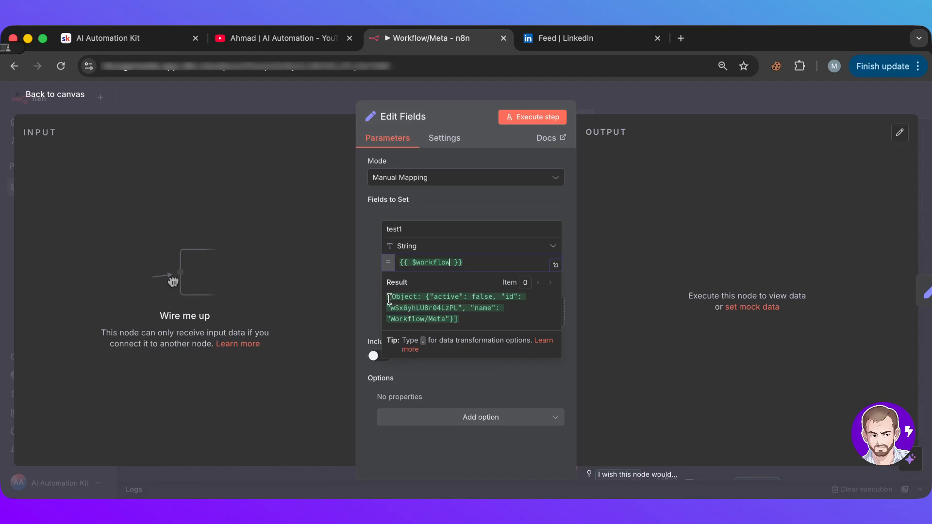
left_click_drag(389, 296, 458, 318)
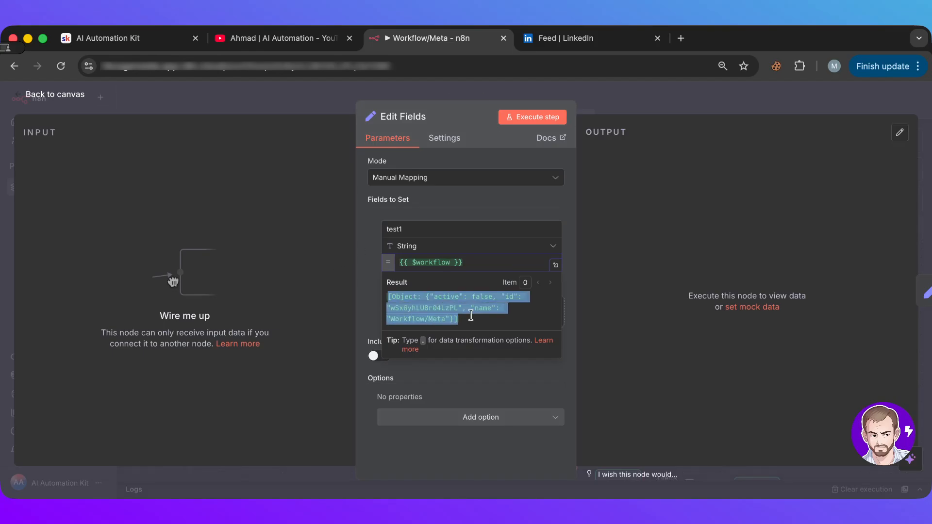
mouse_move(471, 331)
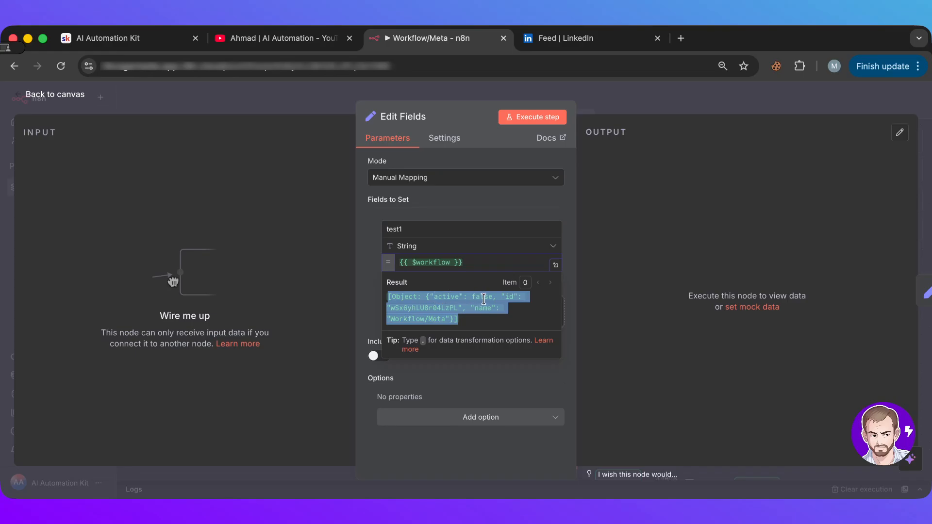
left_click(52, 93)
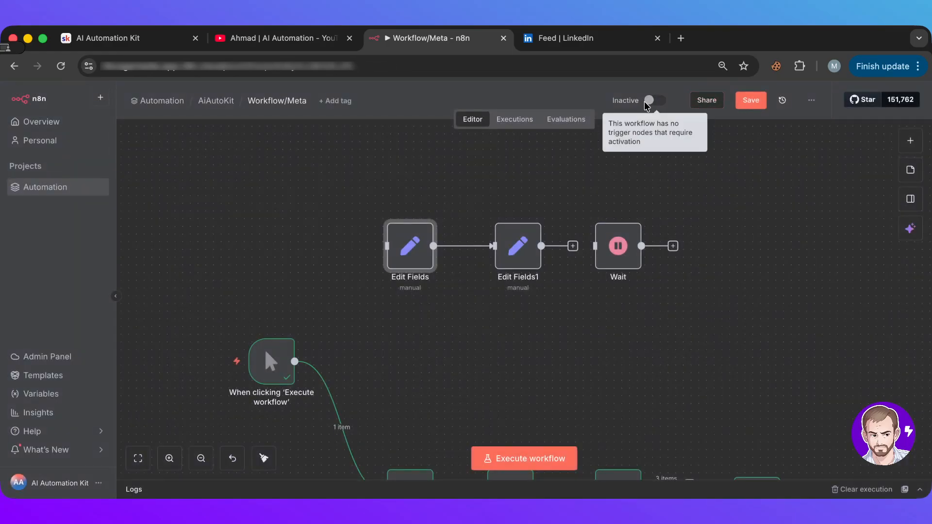
mouse_move(665, 106)
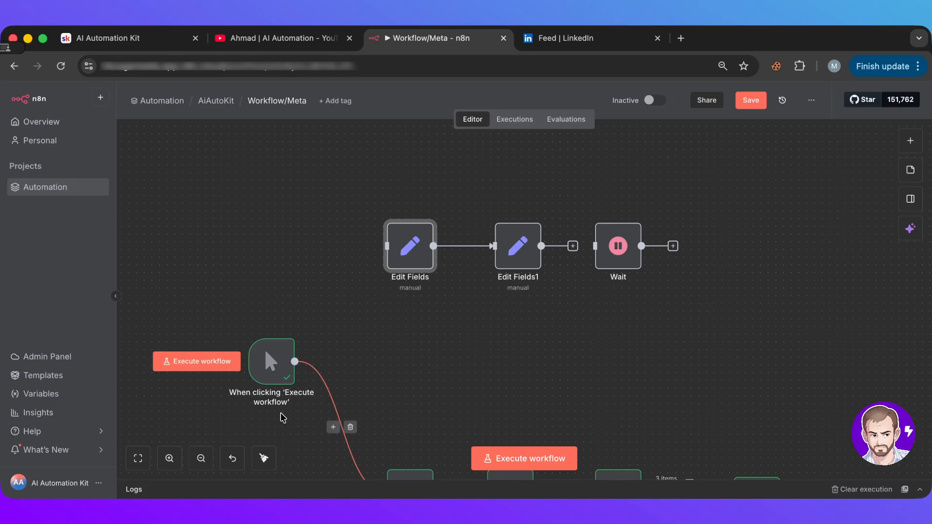
Step: Re-check the Workflow/Meta name in the preview, then delete $workflow from test1
double_click(410, 246)
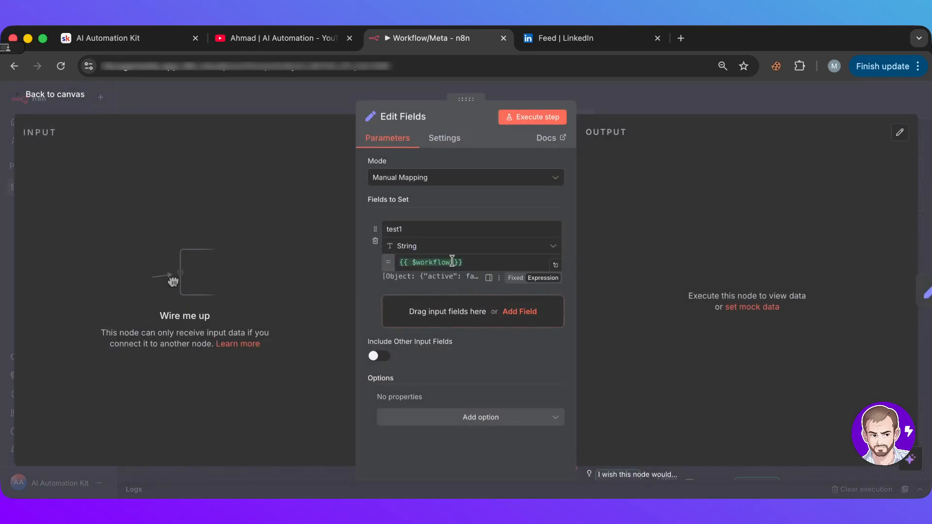
left_click(452, 263)
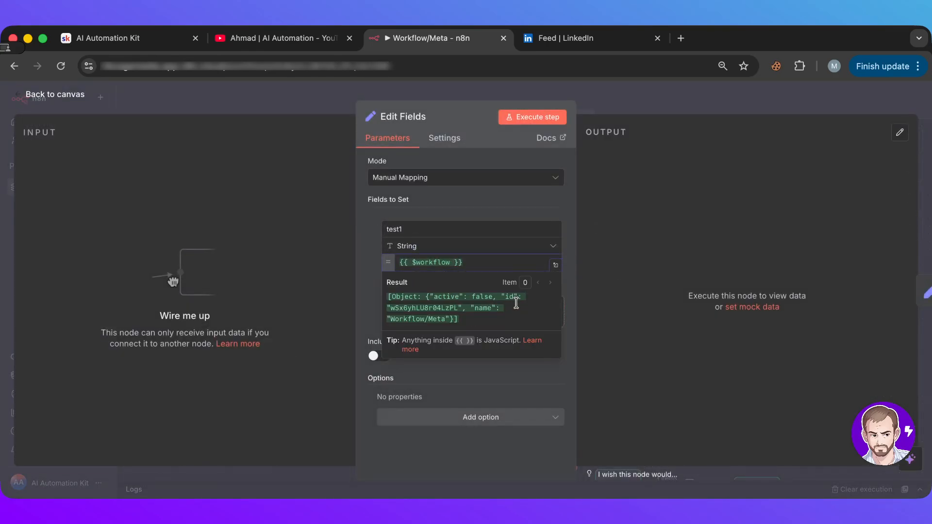
mouse_move(297, 106)
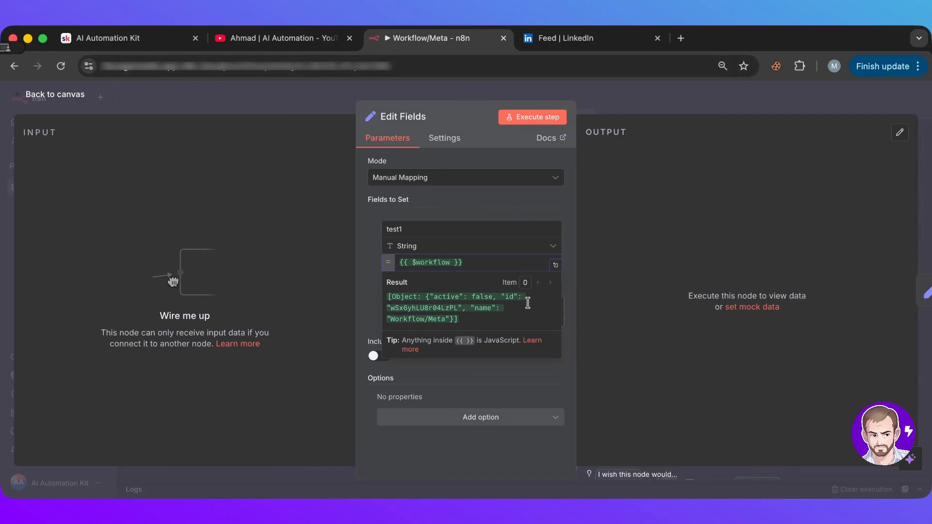
left_click_drag(390, 296, 458, 320)
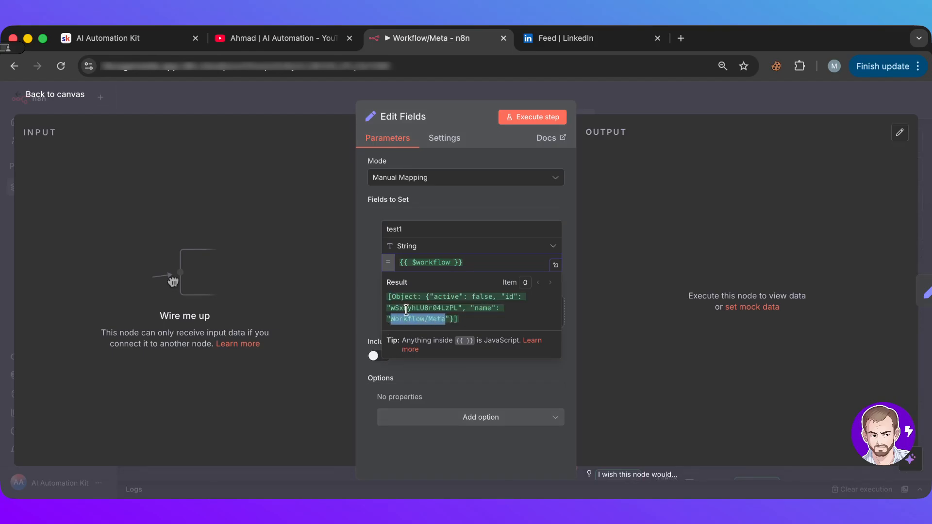
left_click(53, 93)
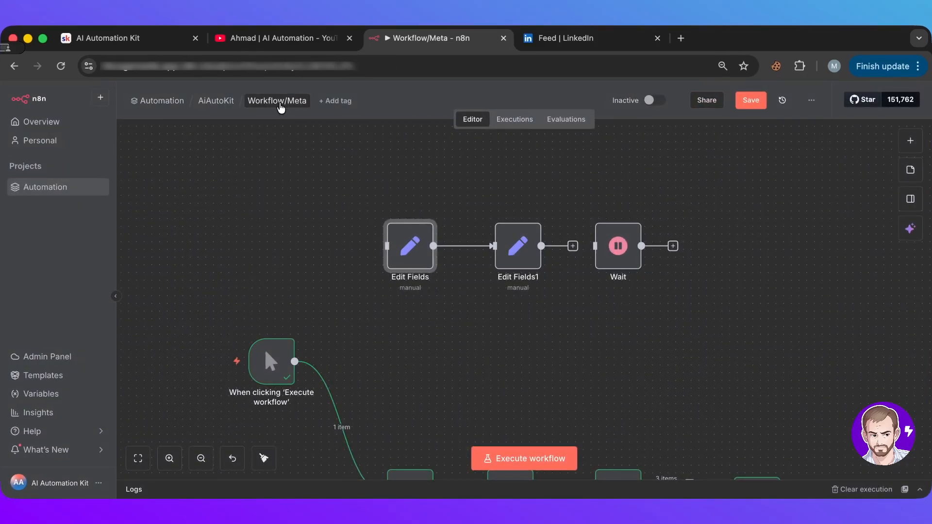
mouse_move(408, 246)
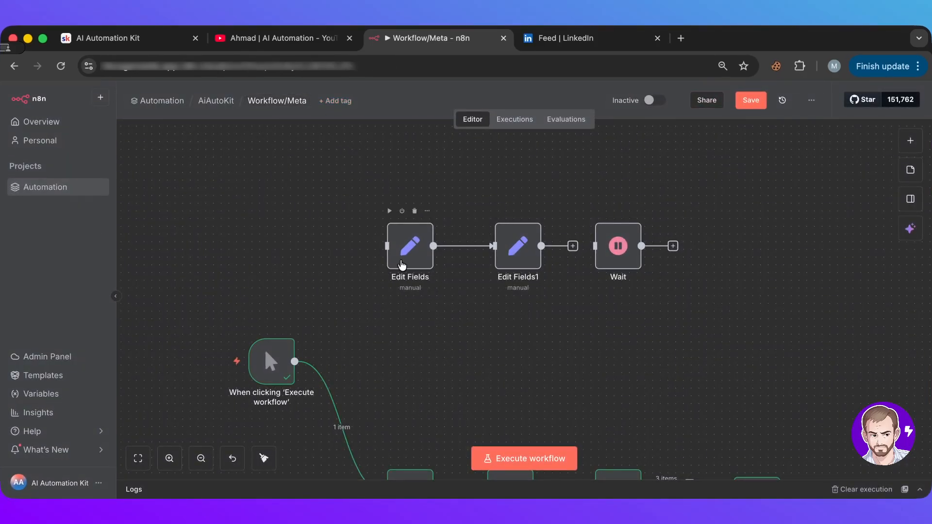
double_click(408, 246)
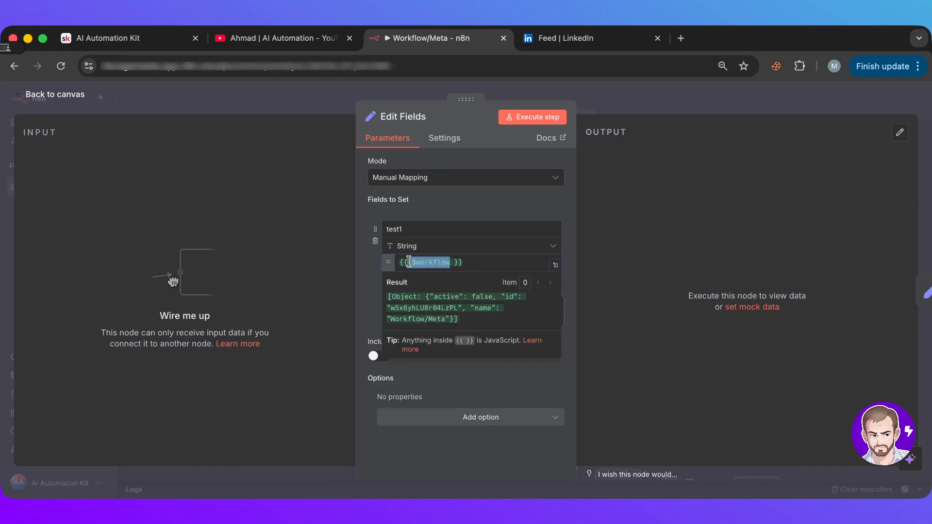
key("Delete")
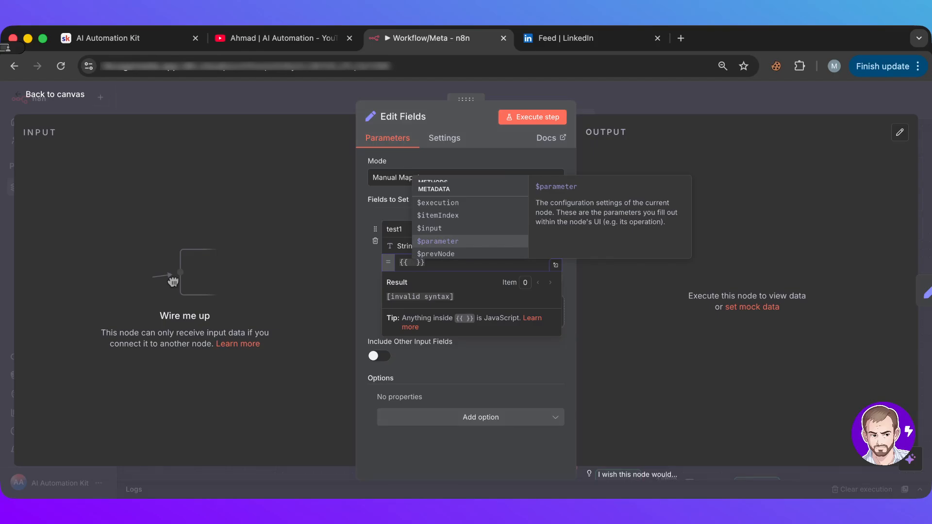
Step: Preview {{ $today }} and {{ $now }} in test1, then clear it and retype {{
scroll("down", 3)
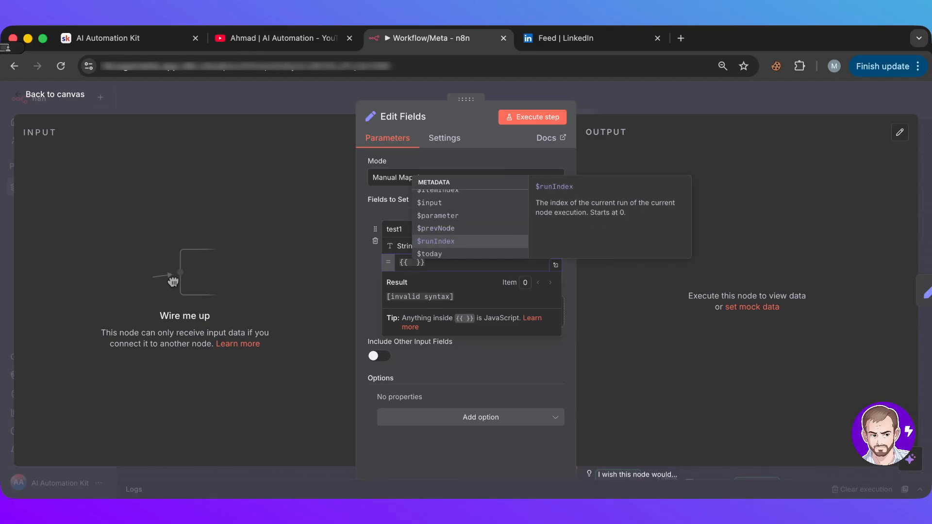
scroll("down", 3)
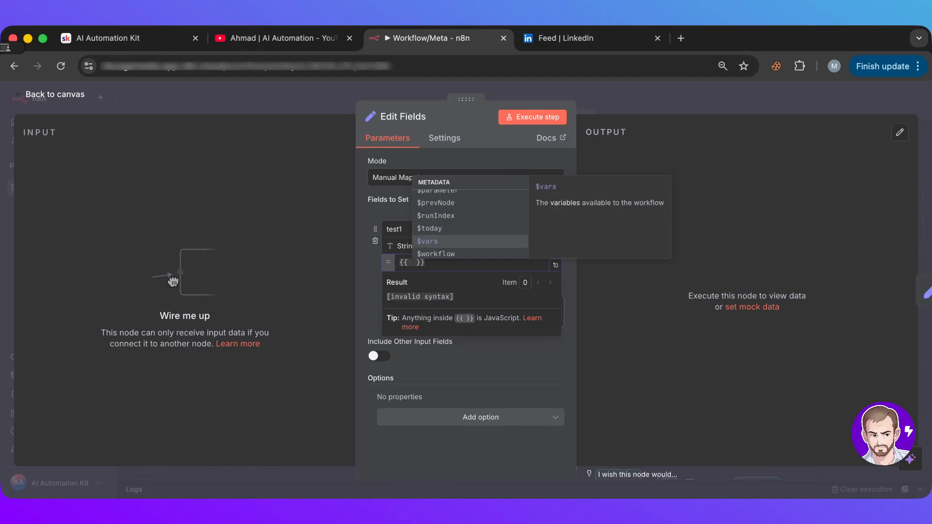
left_click(429, 228)
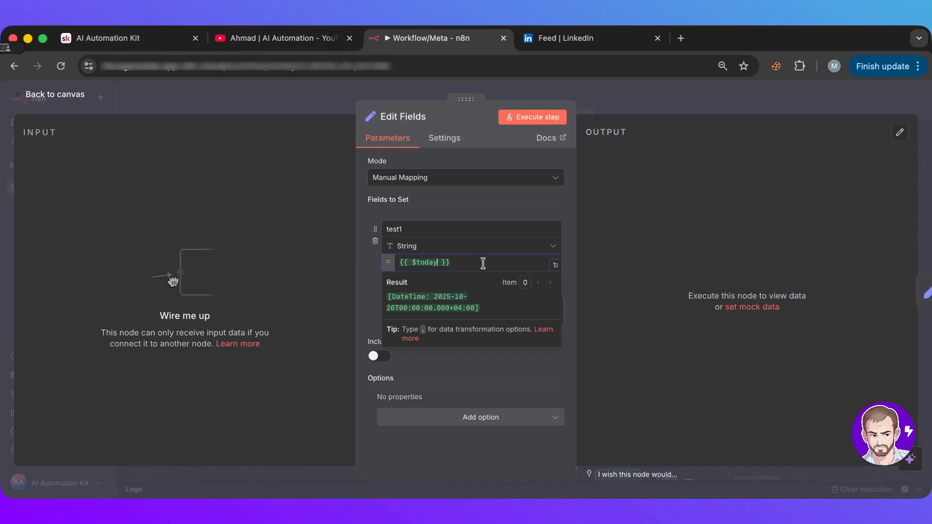
type("{{ }}")
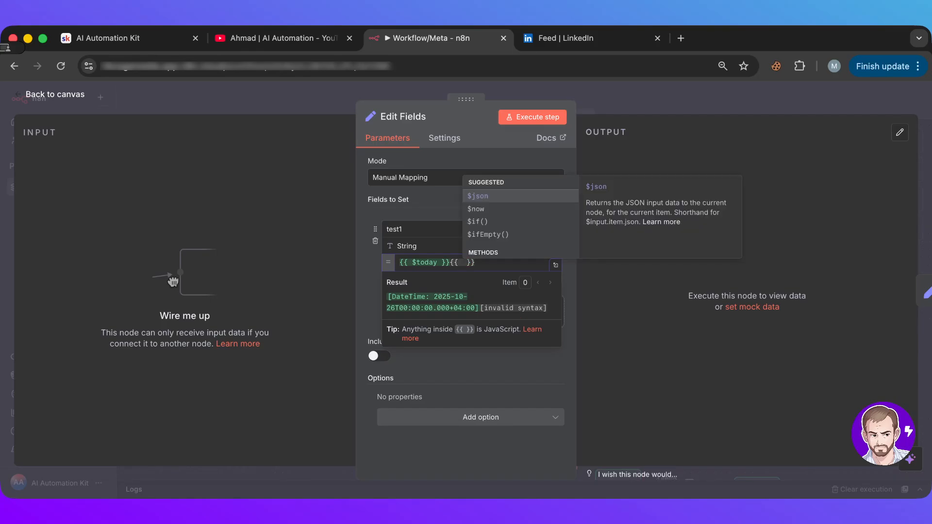
left_click(476, 209)
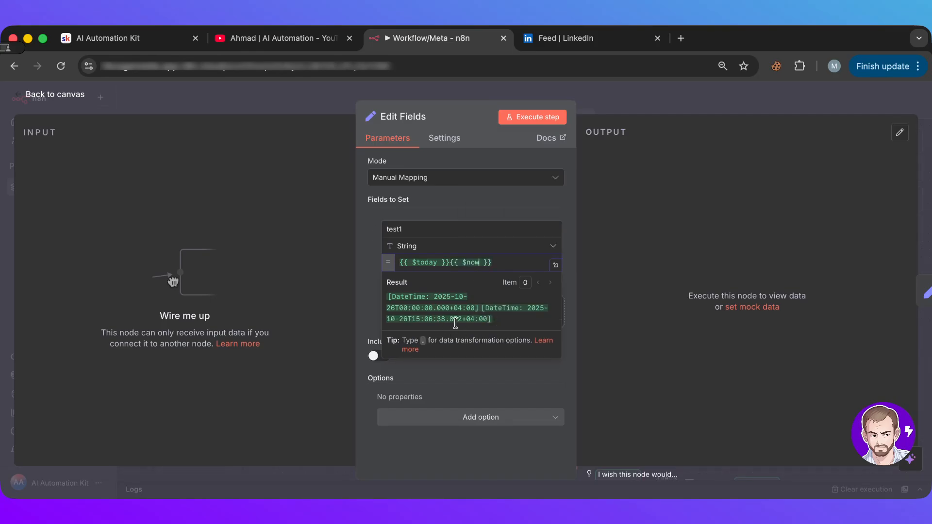
mouse_move(422, 262)
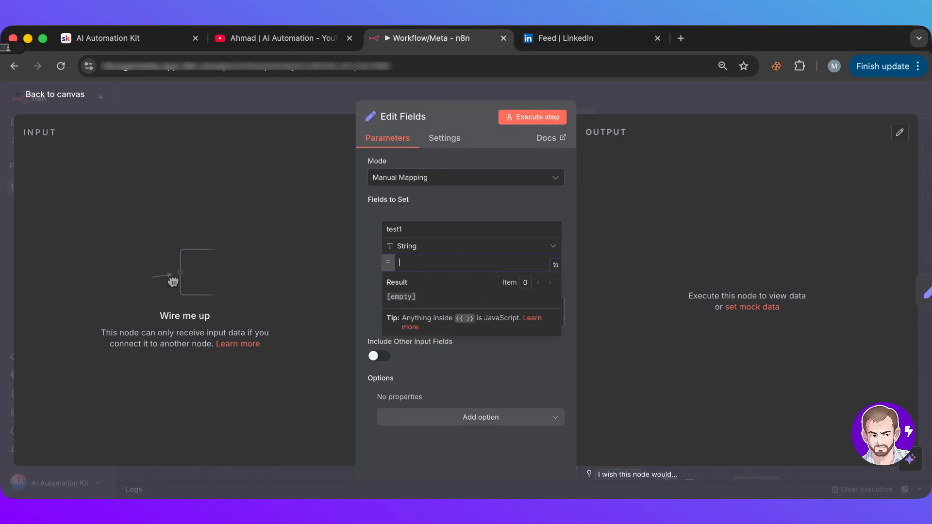
type("{{")
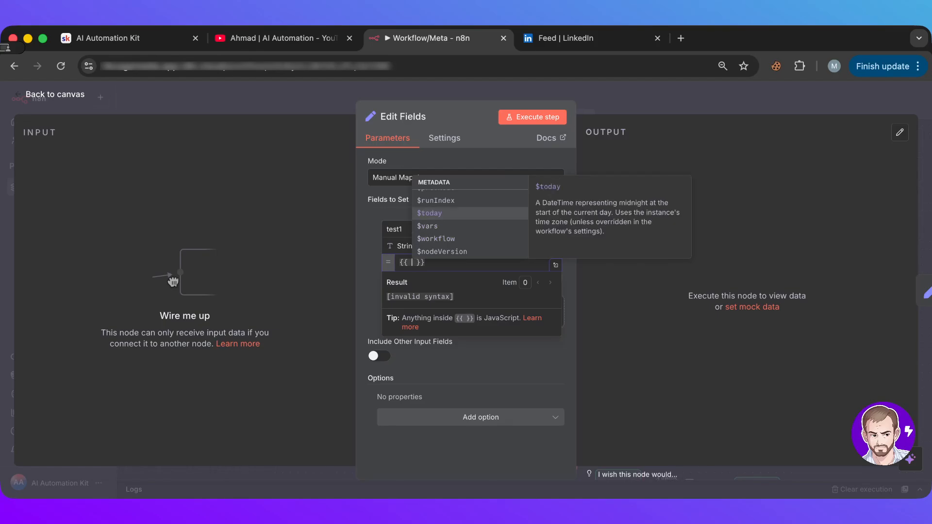
left_click(442, 252)
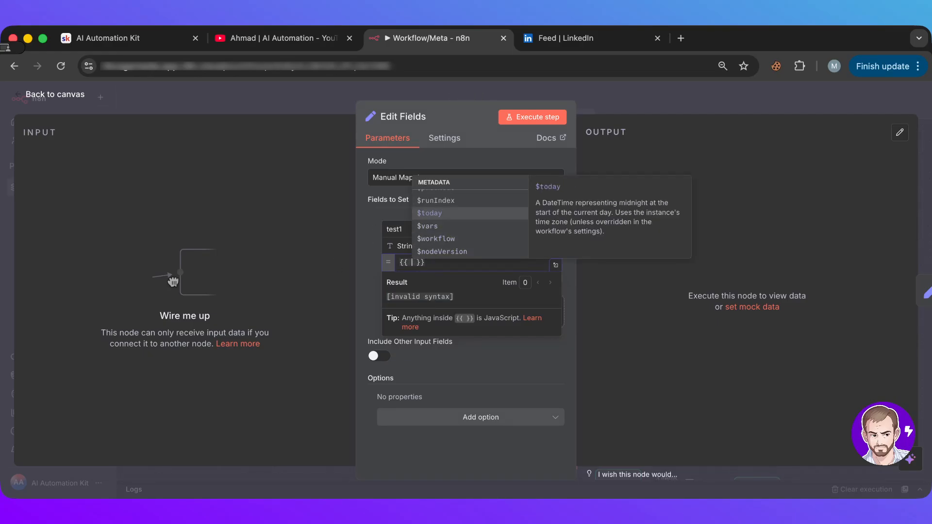
mouse_move(435, 239)
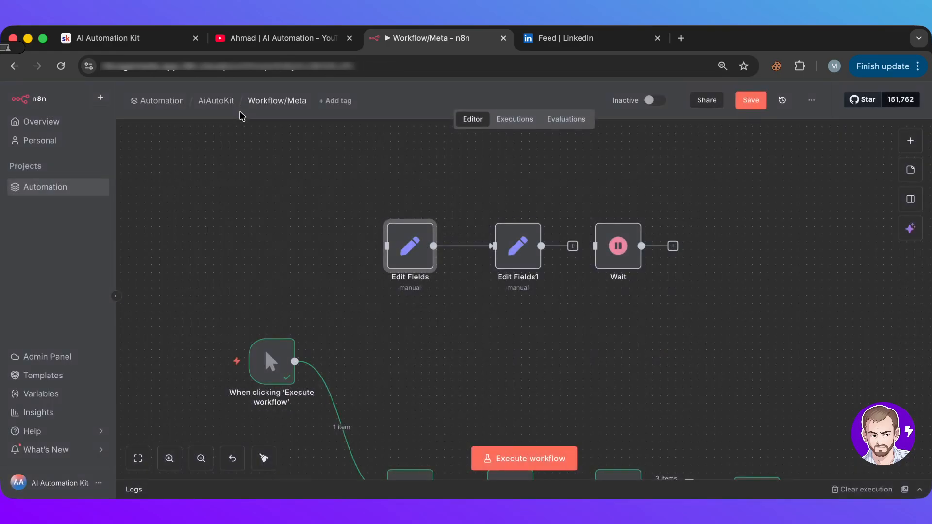
mouse_move(42, 393)
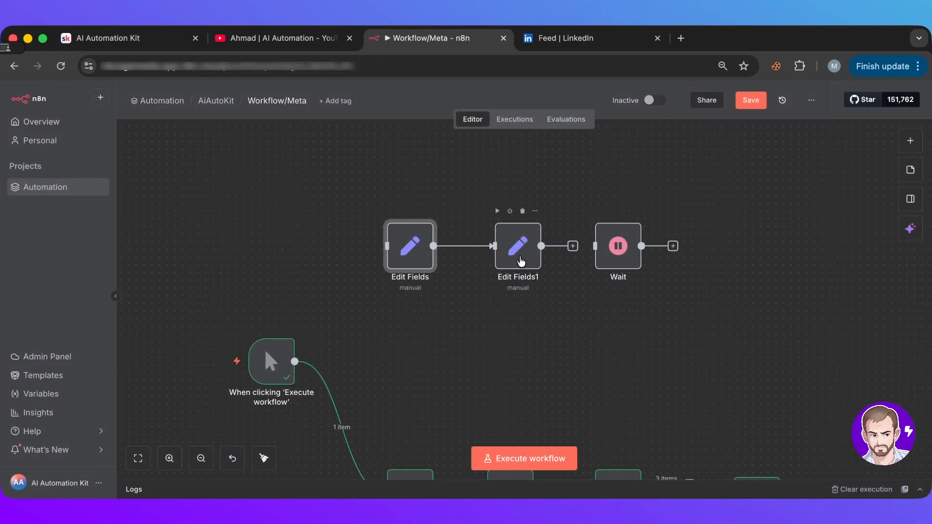
Step: Reopen the Edit Fields node and show Metadata suggestions in the empty test1 expression
double_click(516, 246)
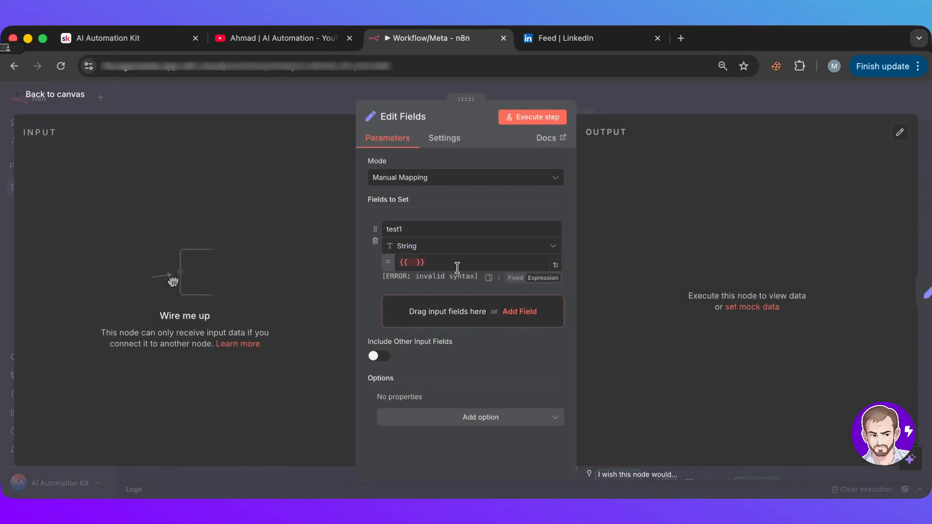
left_click(413, 263)
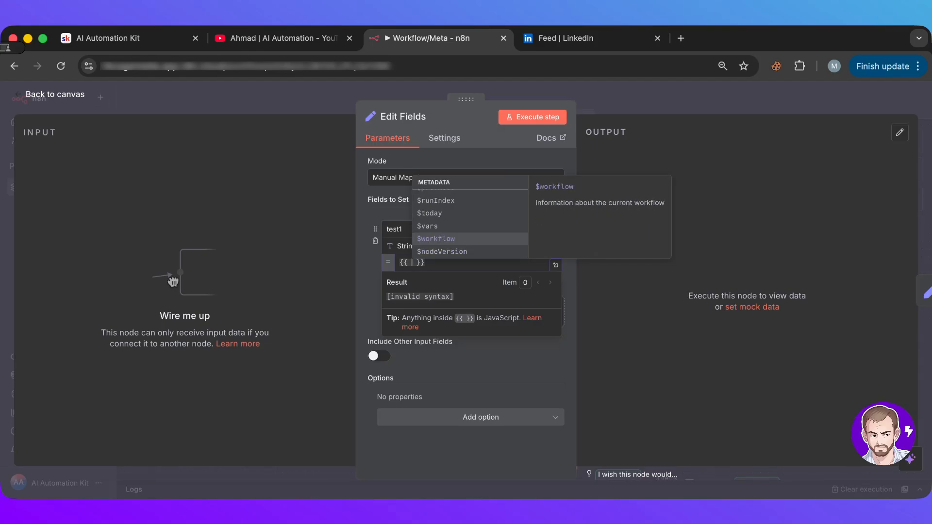
mouse_move(426, 226)
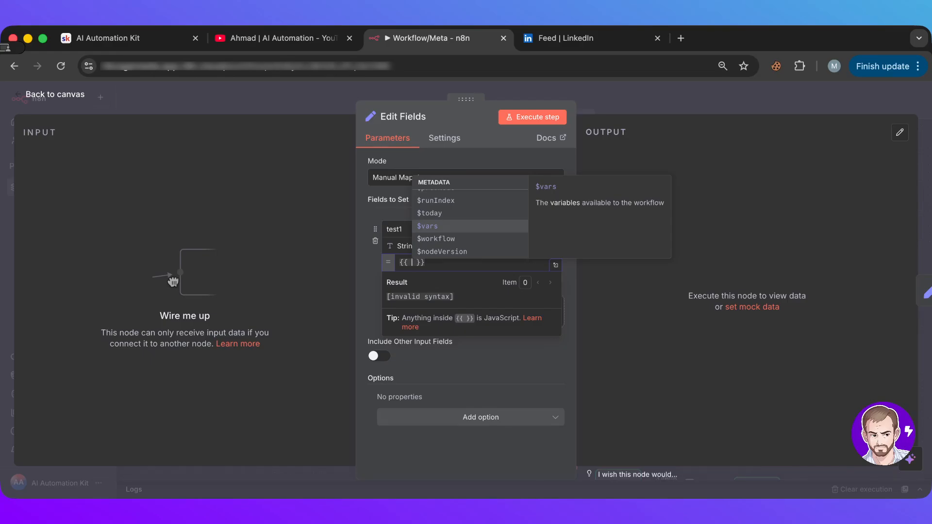